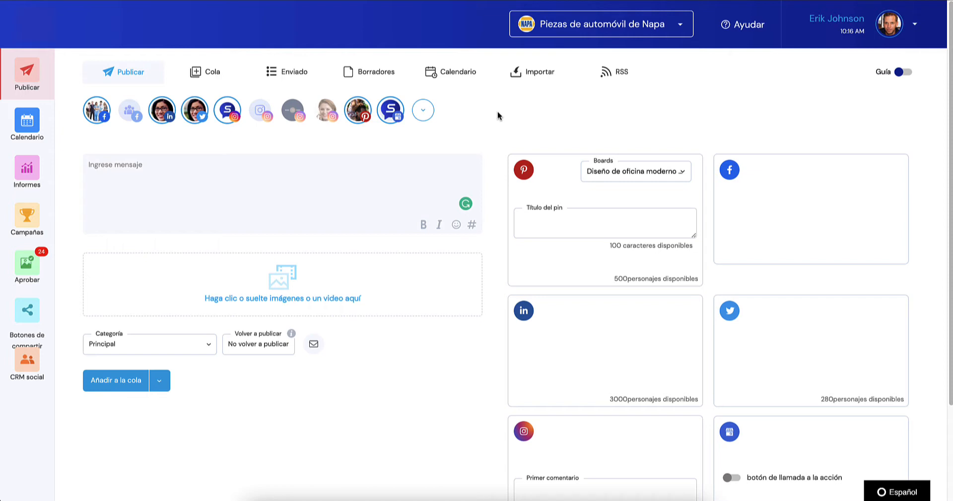
mouse_move(573, 58)
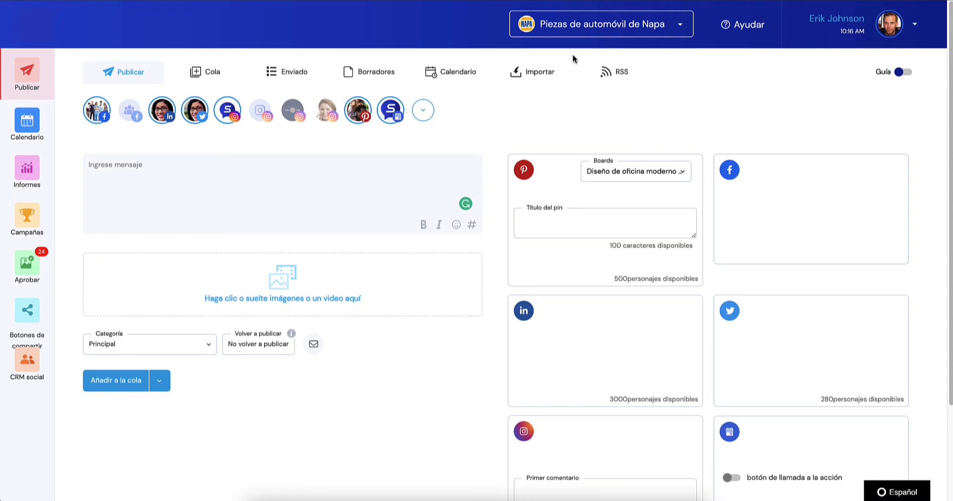
mouse_move(574, 61)
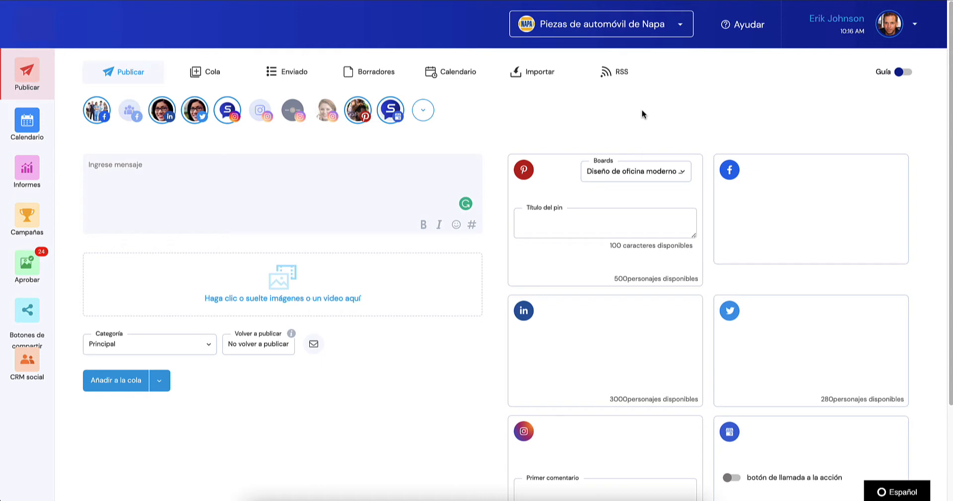
mouse_move(637, 109)
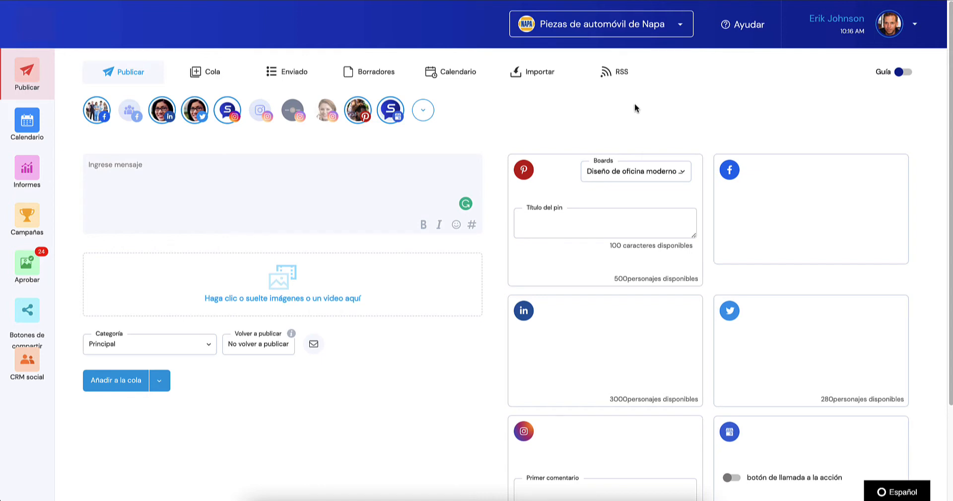
mouse_move(818, 337)
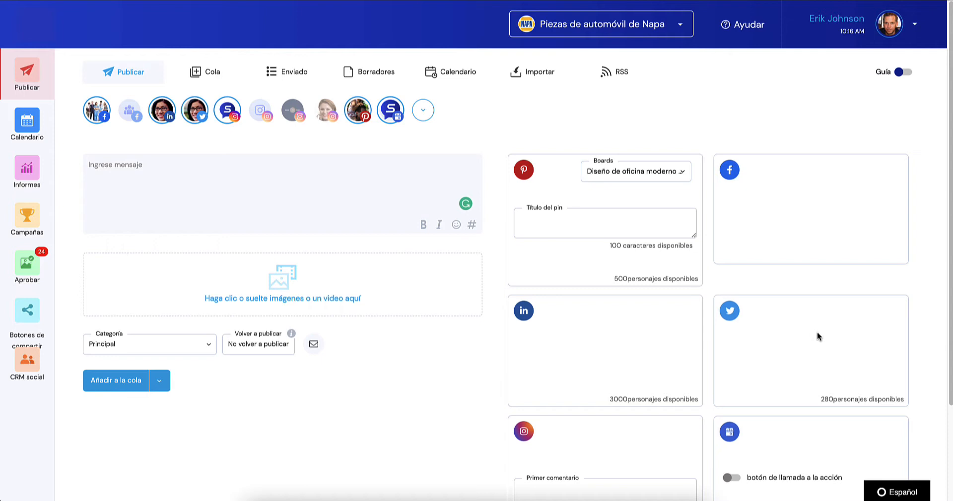
mouse_move(811, 210)
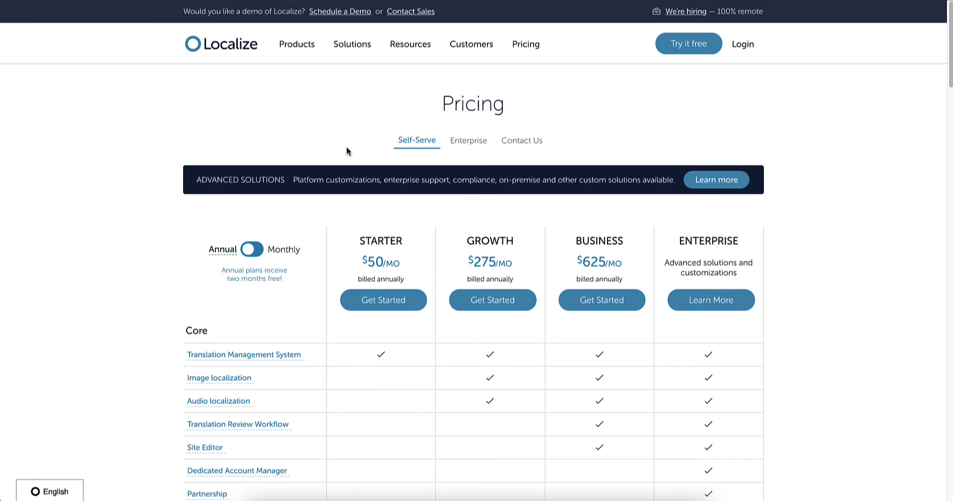
mouse_move(346, 121)
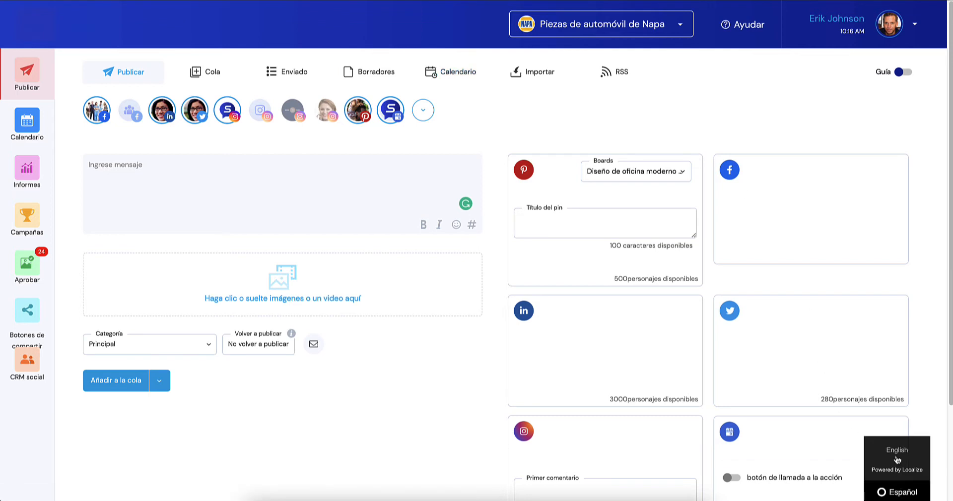
- Switch the publishing page from Spanish back to English via the Localize language widget
left_click(896, 451)
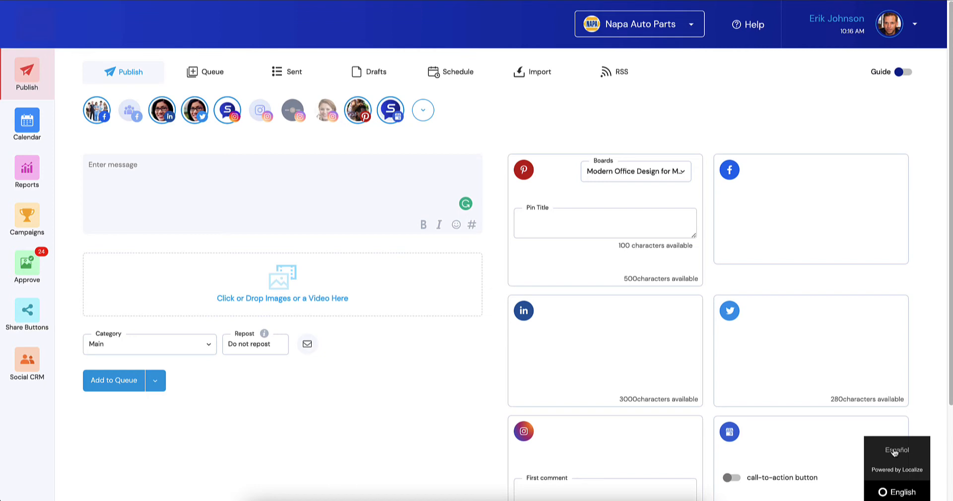
mouse_move(634, 112)
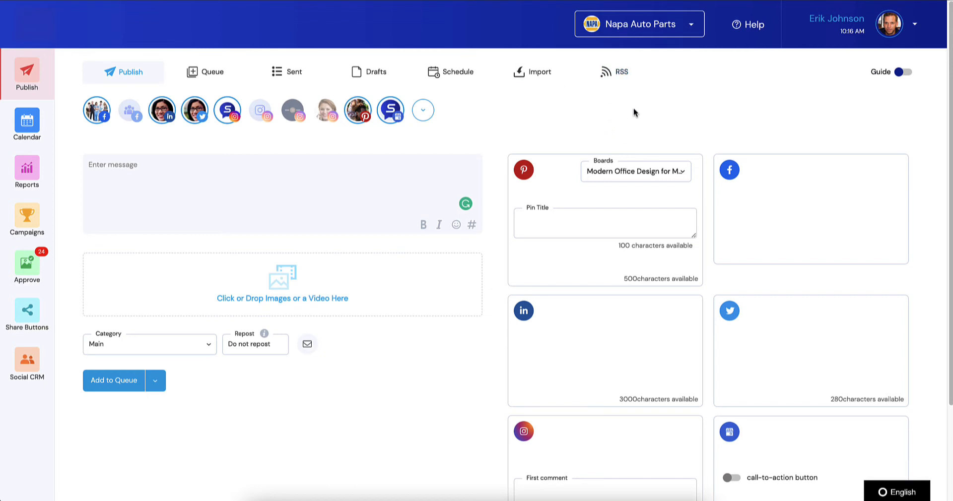
mouse_move(849, 424)
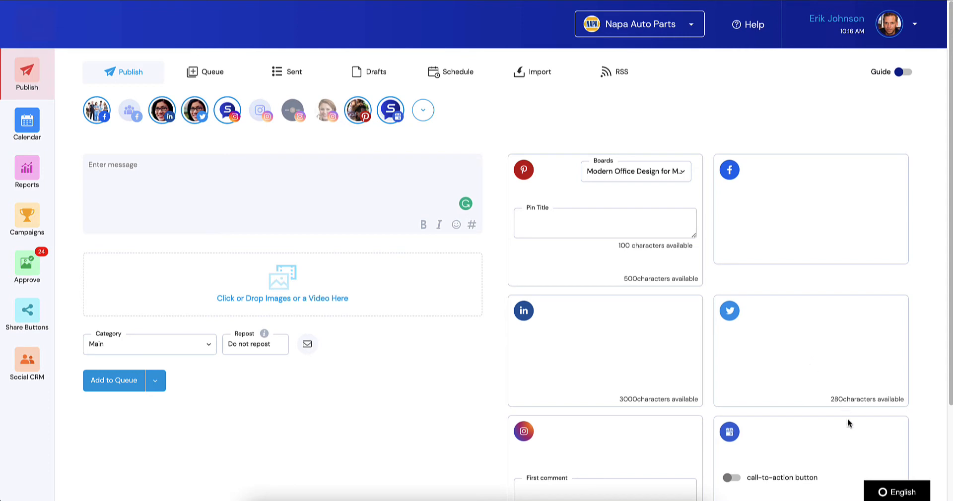
left_click(898, 491)
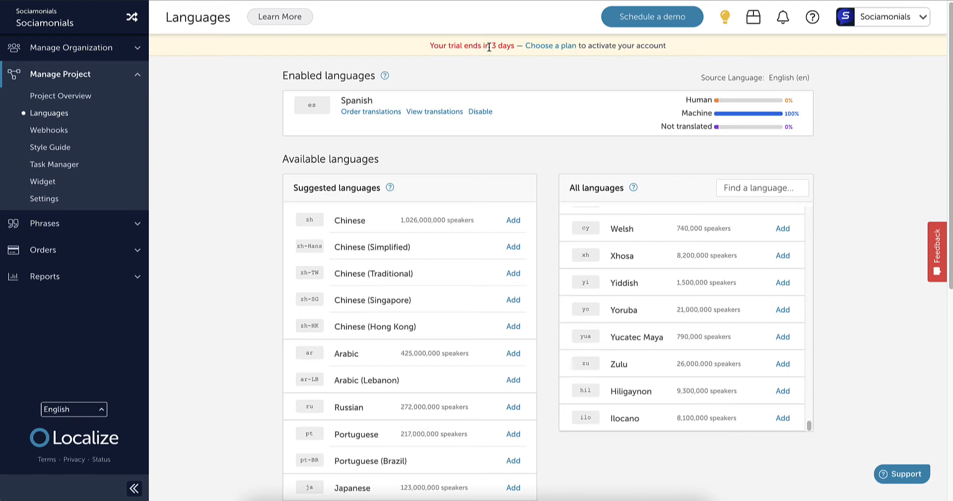
mouse_move(486, 64)
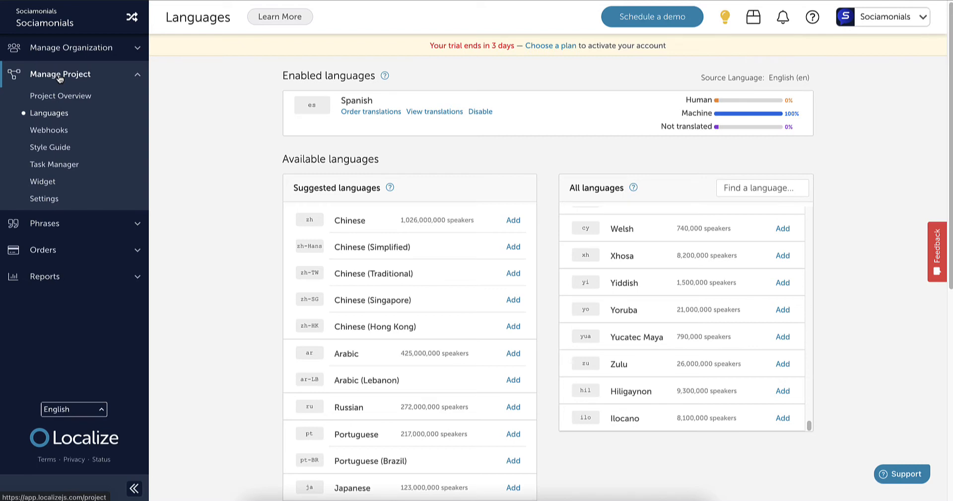
mouse_move(54, 100)
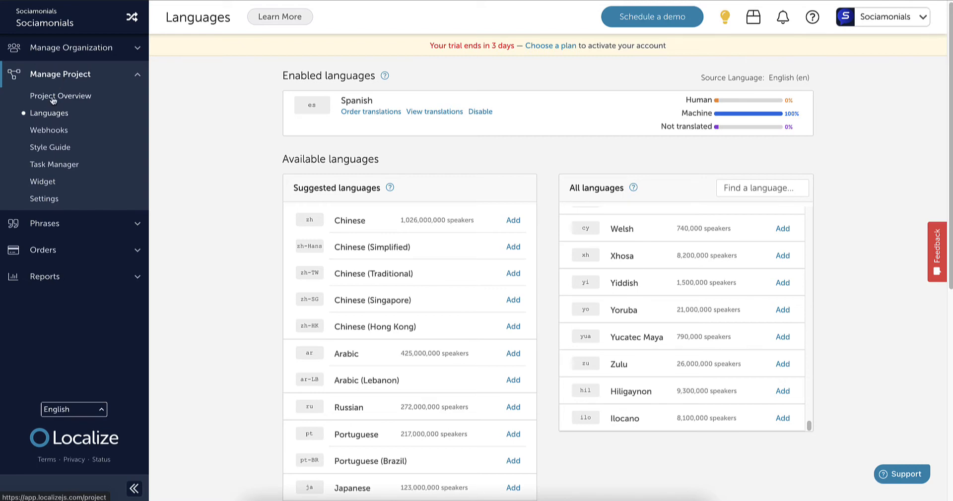
- View the Project Overview showing 16 phrases pending, then return to the publishing page
left_click(60, 95)
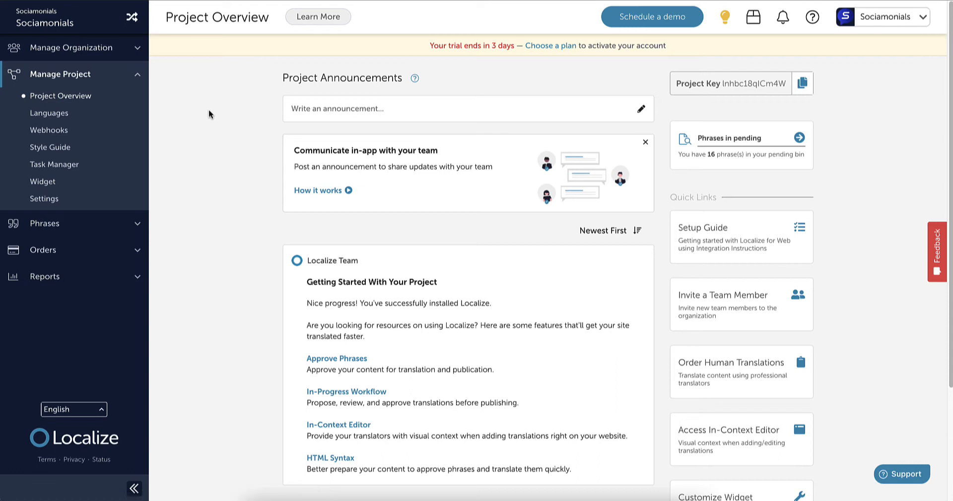
mouse_move(709, 96)
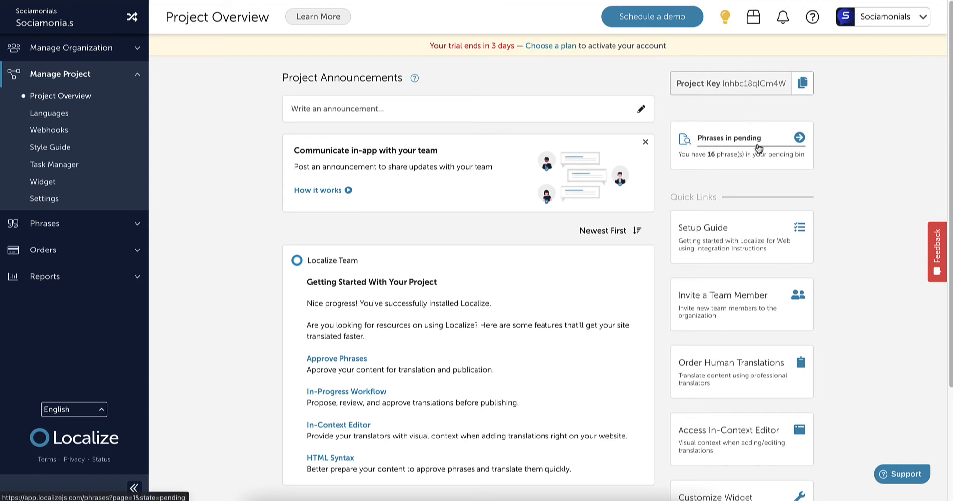
mouse_move(740, 147)
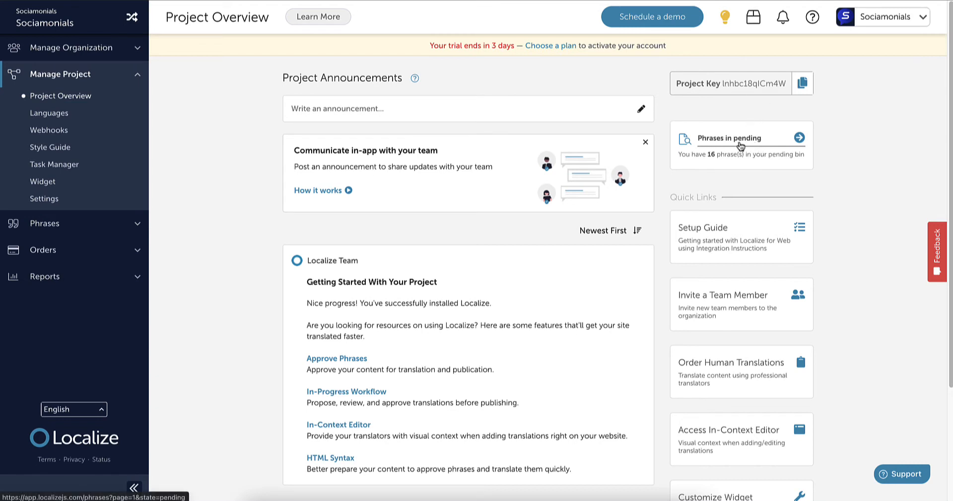
mouse_move(730, 242)
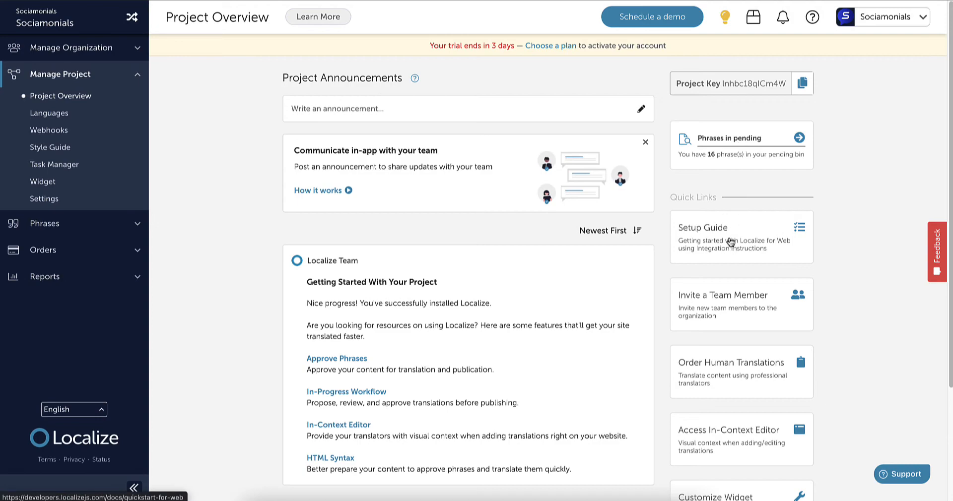
left_click(702, 227)
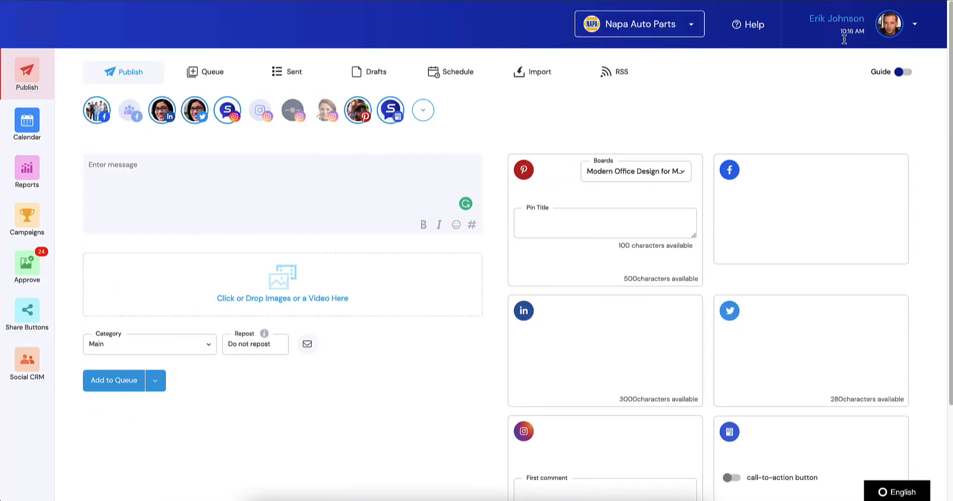
- Go to the Agency Dashboard from the account menu, confirming the unsaved-edits warning
left_click(915, 24)
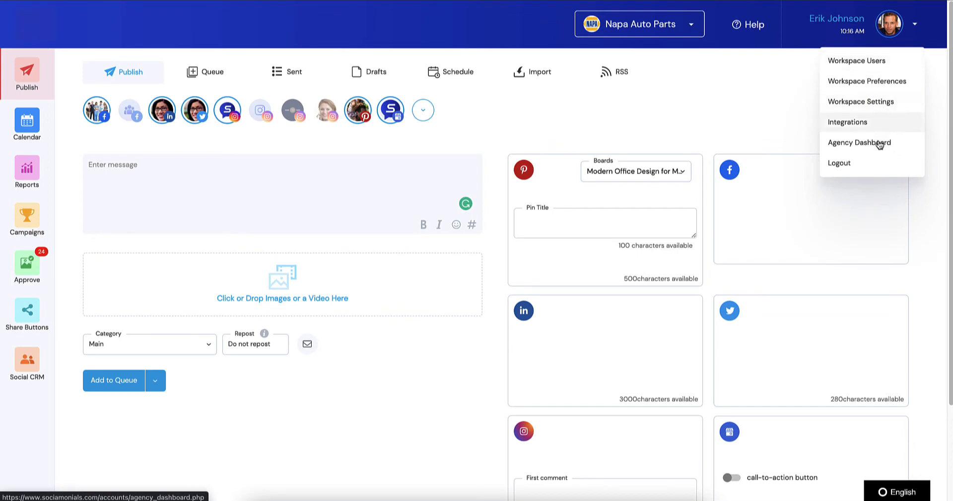
left_click(860, 142)
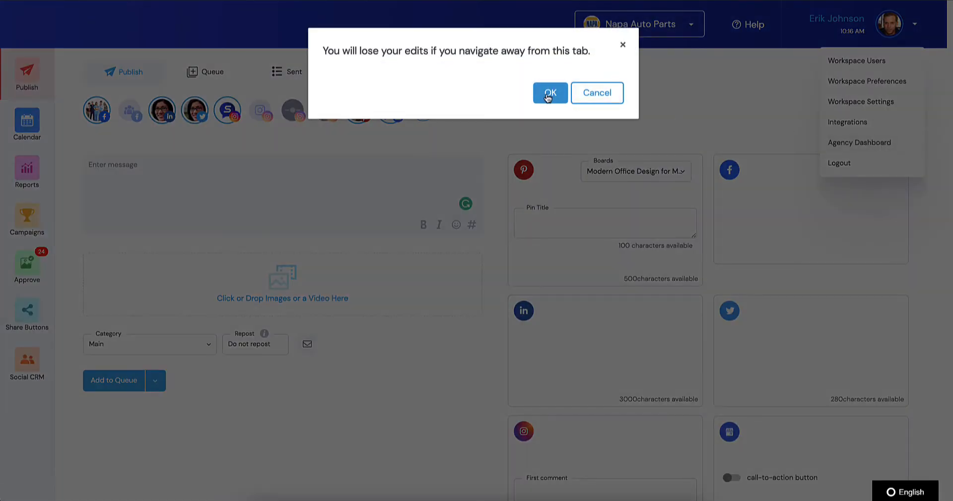
left_click(549, 92)
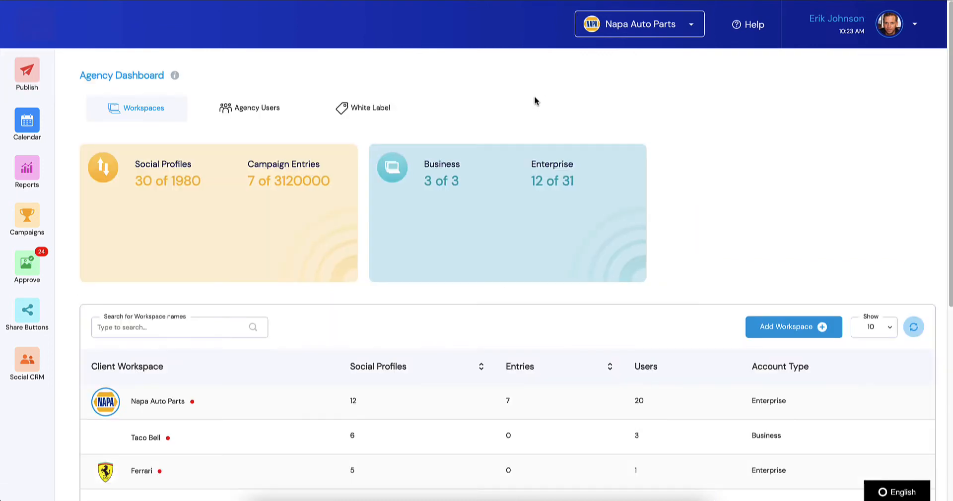
- Show the White Label tab's Other Settings with the Localize script replacing the chat widget
left_click(370, 108)
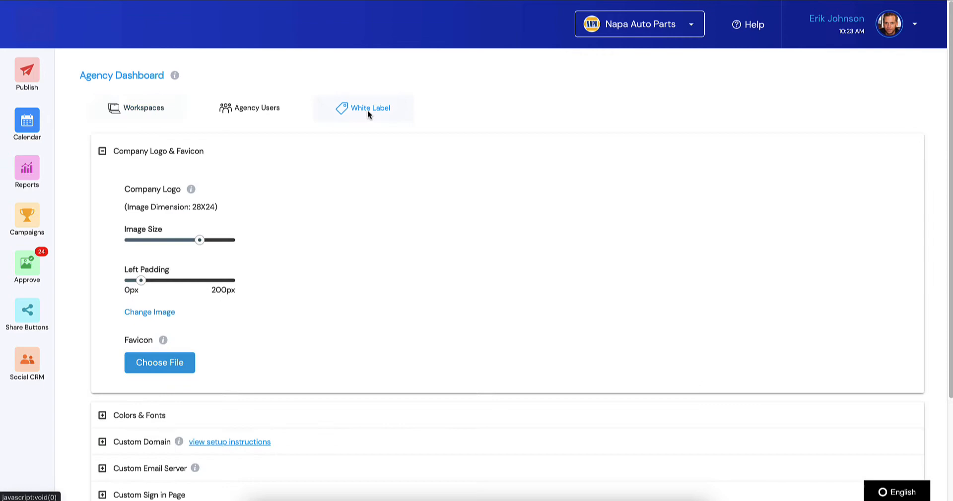
scroll("down", 3)
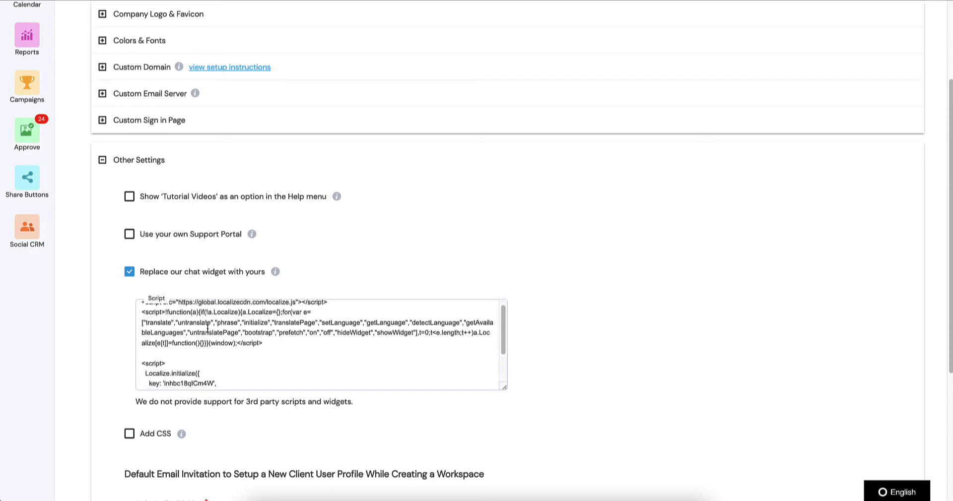
scroll("down", 3)
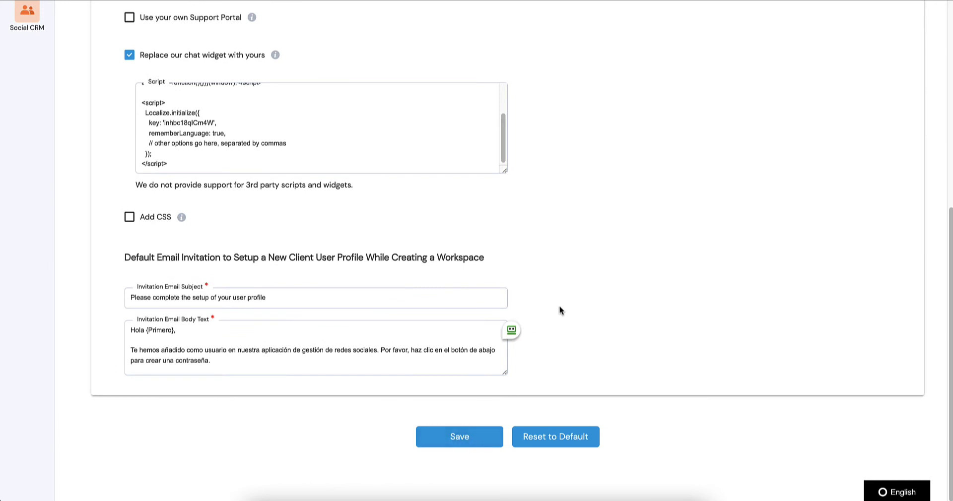
mouse_move(535, 270)
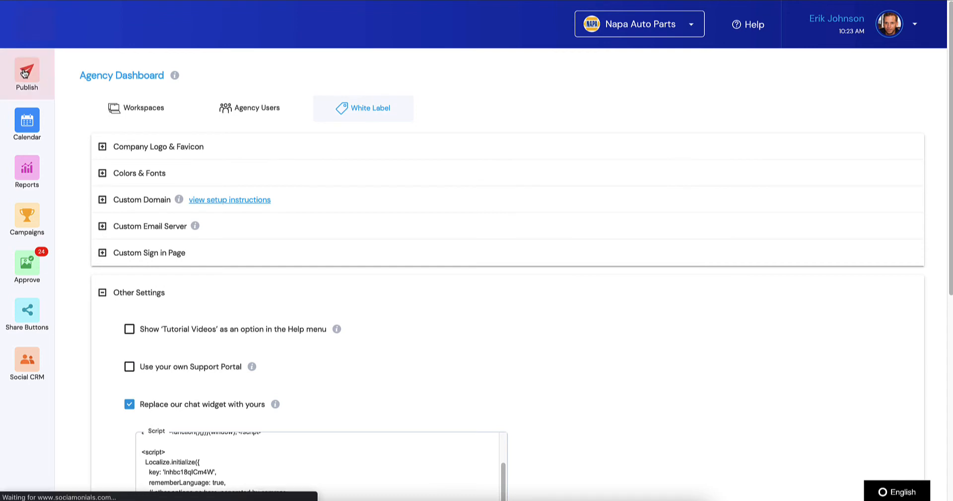
mouse_move(403, 48)
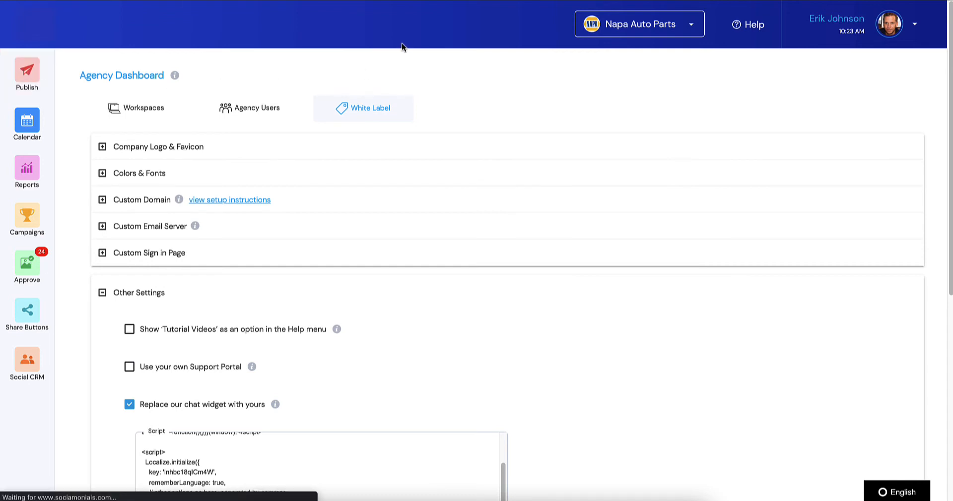
- Return to the Publish post composer from the agency White Label settings
left_click(26, 75)
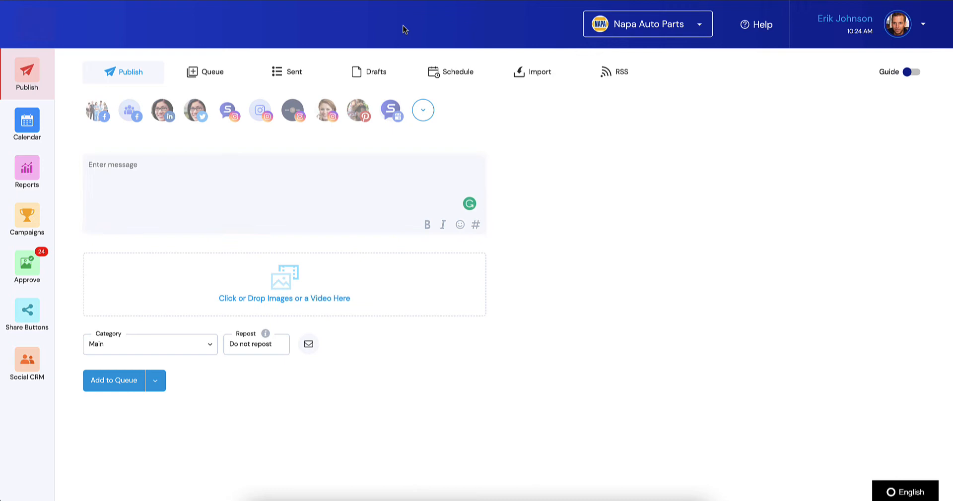
mouse_move(266, 334)
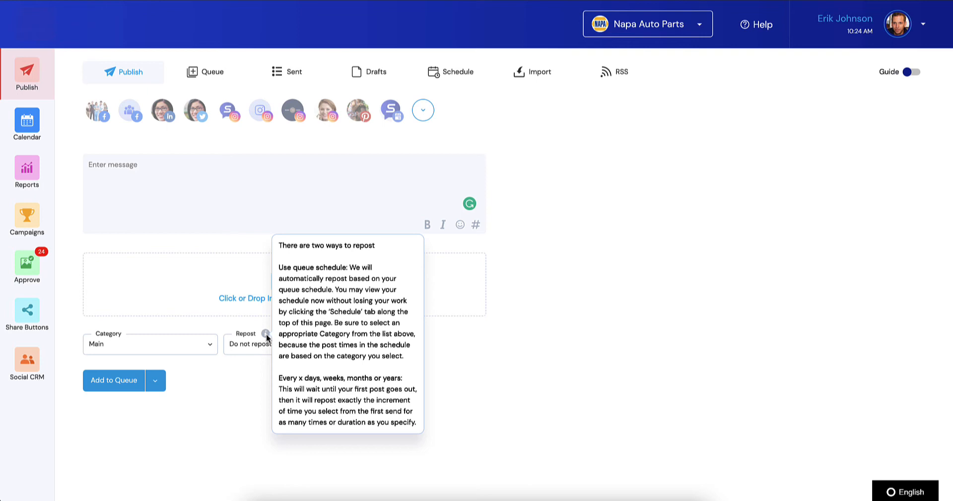
mouse_move(662, 28)
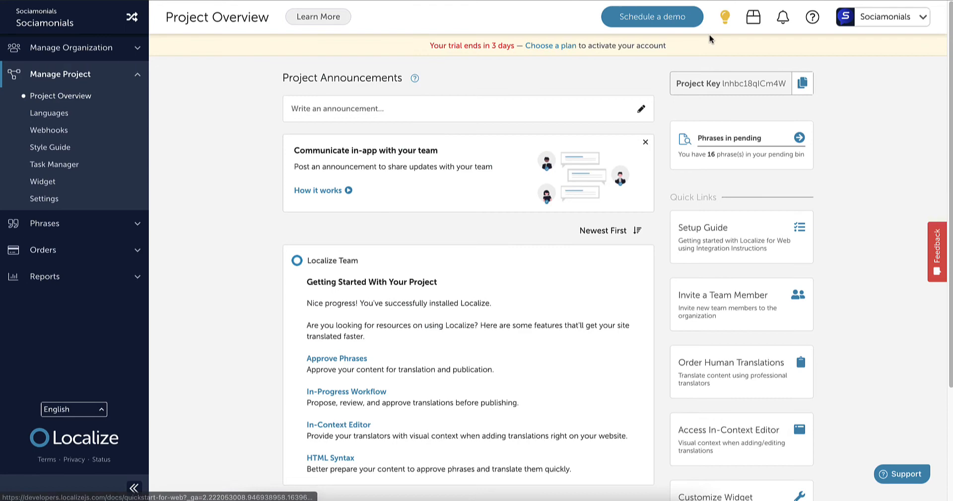
- Browse the Manage Phrases list under Pending > Needs Approval
left_click(45, 223)
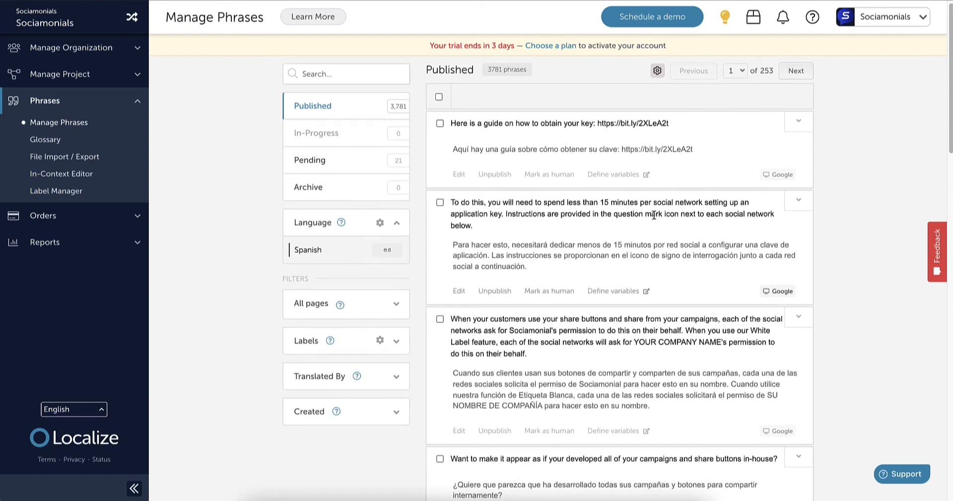
mouse_move(544, 200)
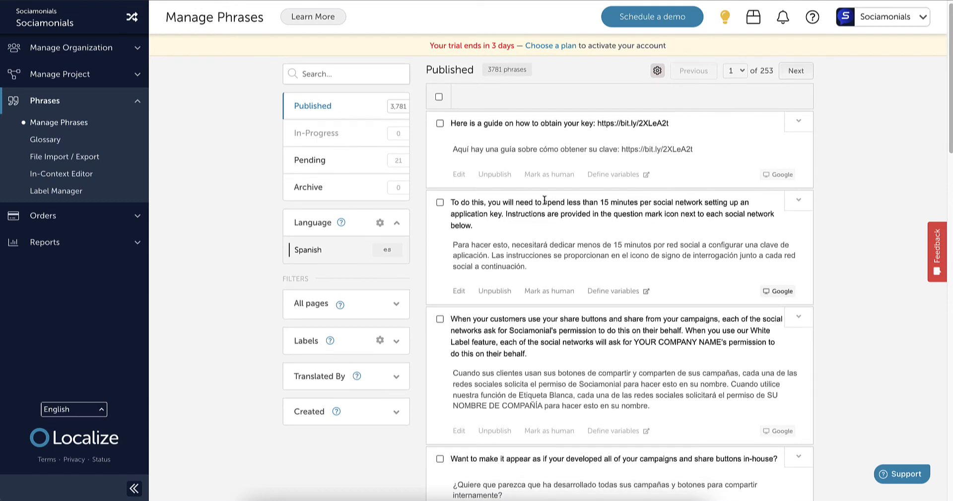
scroll("down", 3)
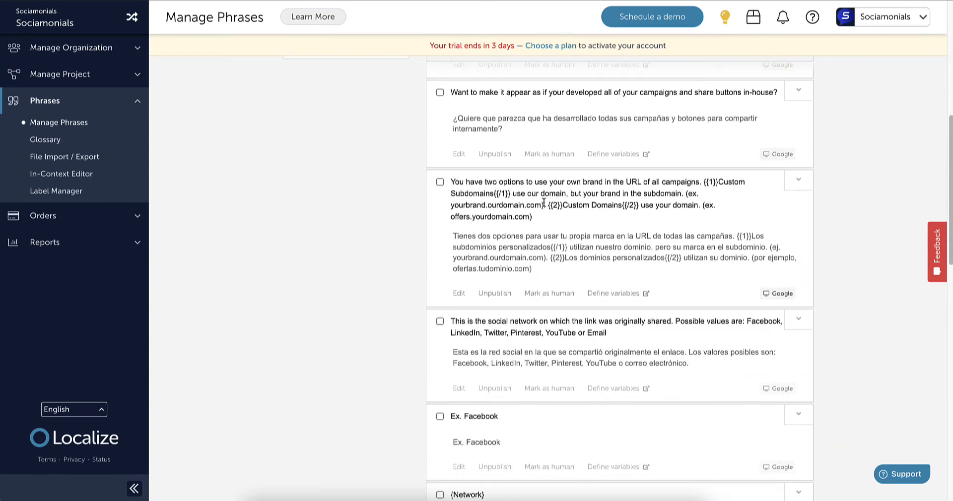
scroll("down", 3)
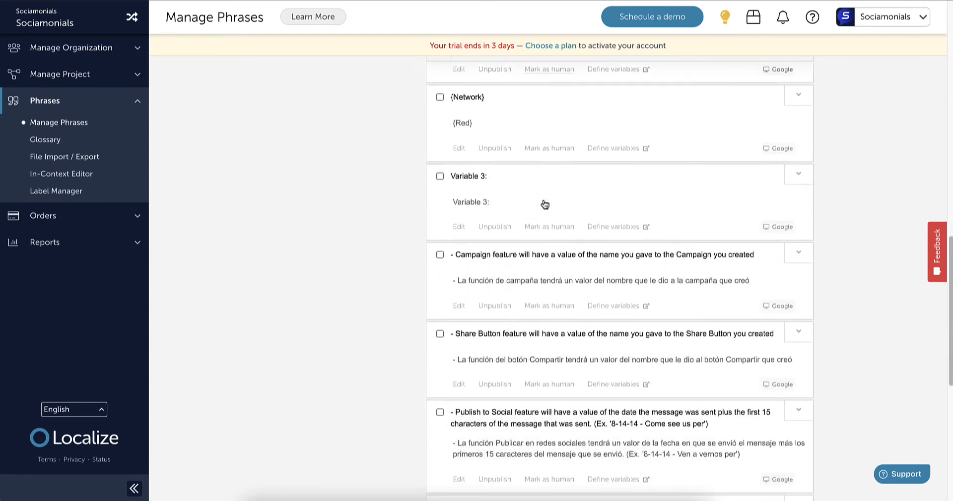
scroll("down", 3)
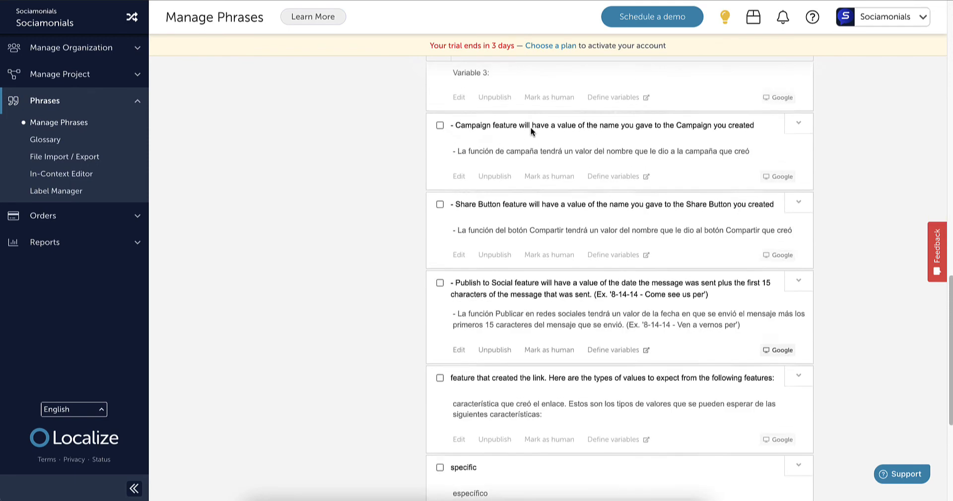
scroll("up", 3)
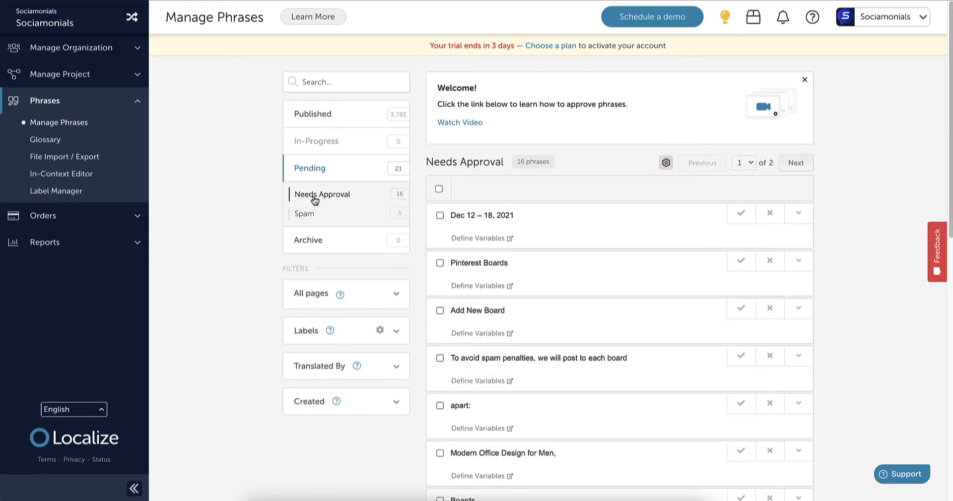
mouse_move(335, 201)
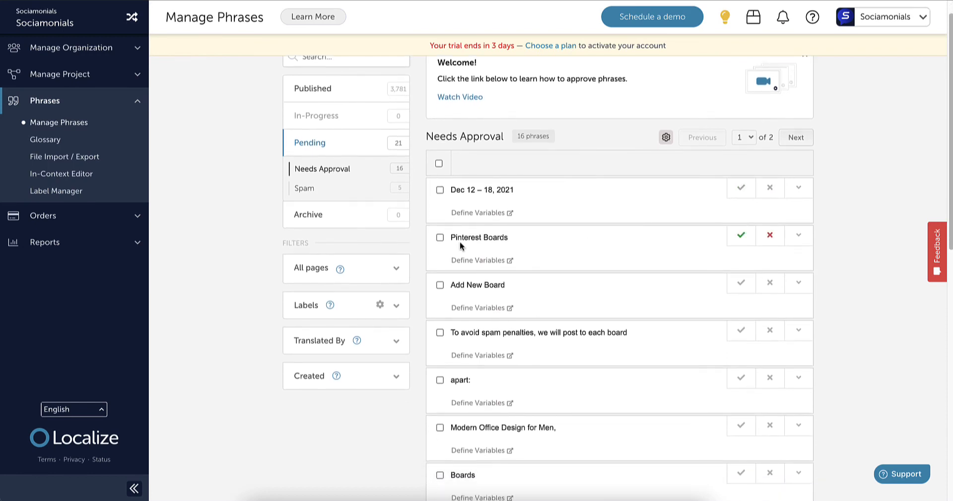
mouse_move(510, 243)
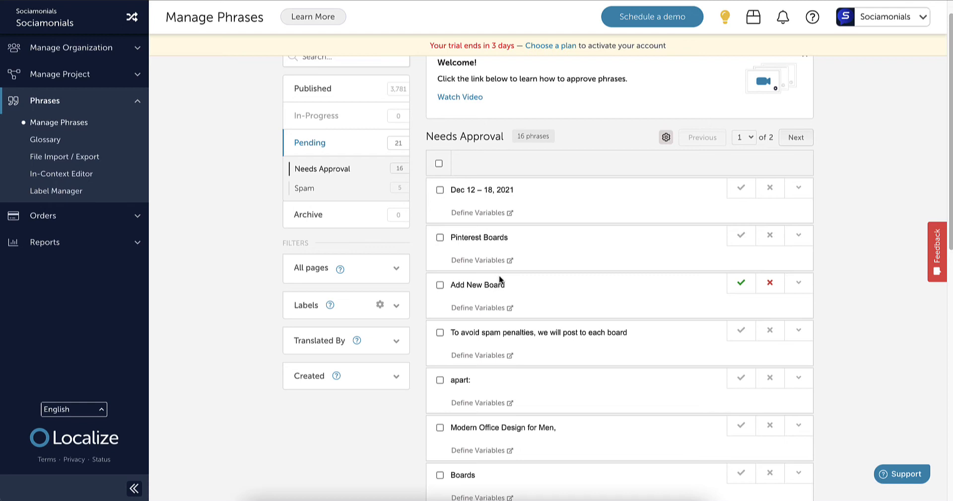
mouse_move(639, 343)
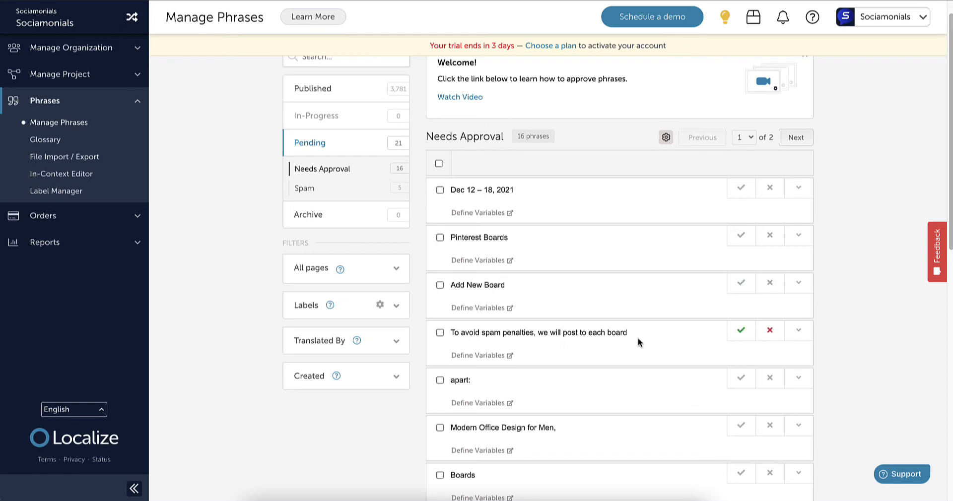
mouse_move(551, 340)
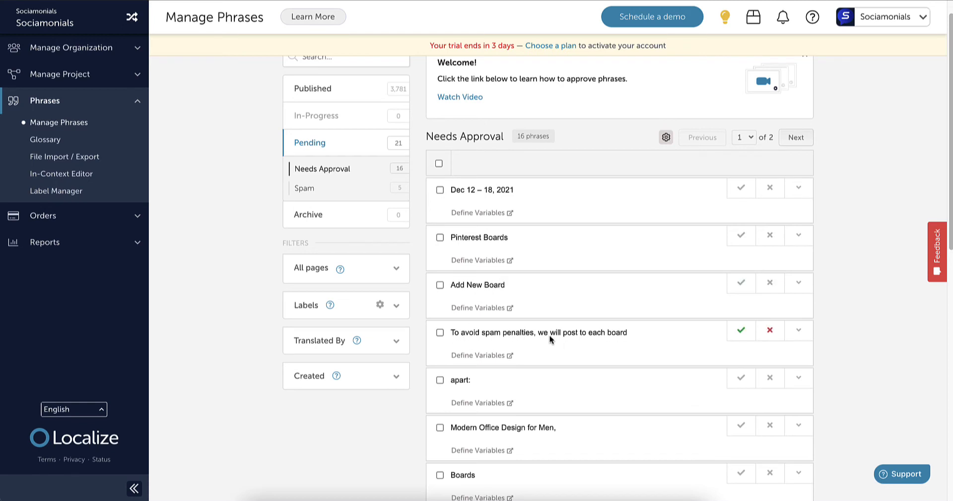
mouse_move(633, 340)
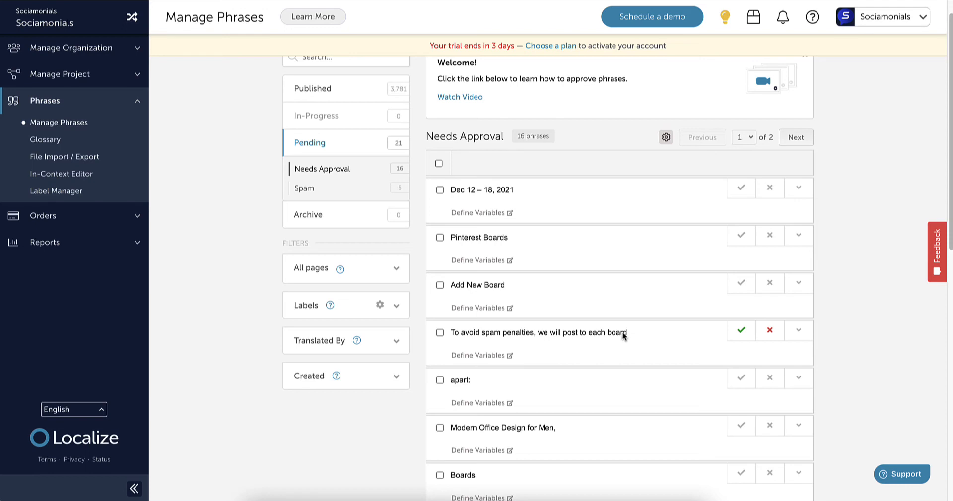
mouse_move(444, 174)
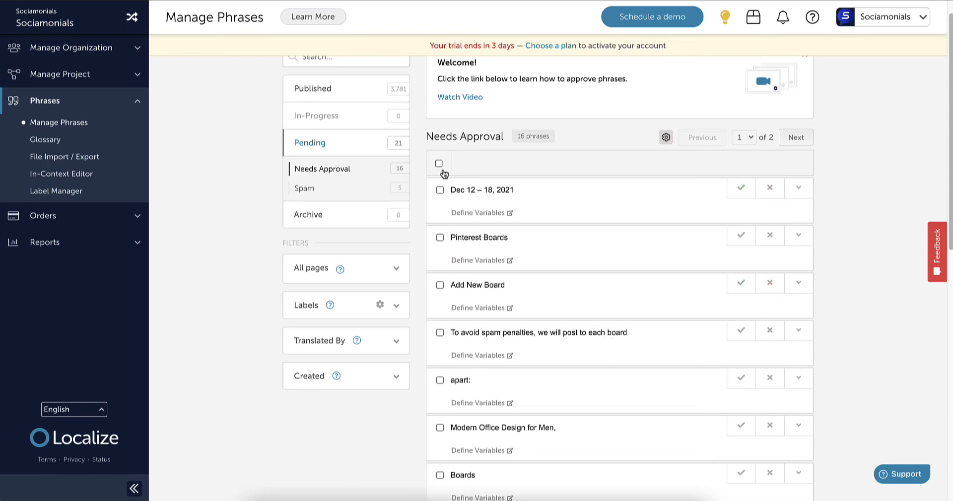
- Select all fifteen pending phrases on the page and approve them in bulk
left_click(439, 164)
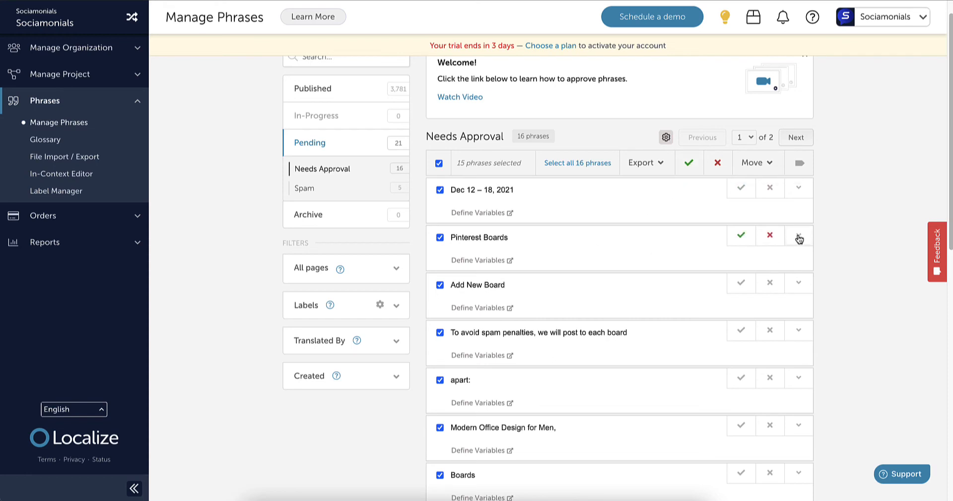
mouse_move(522, 241)
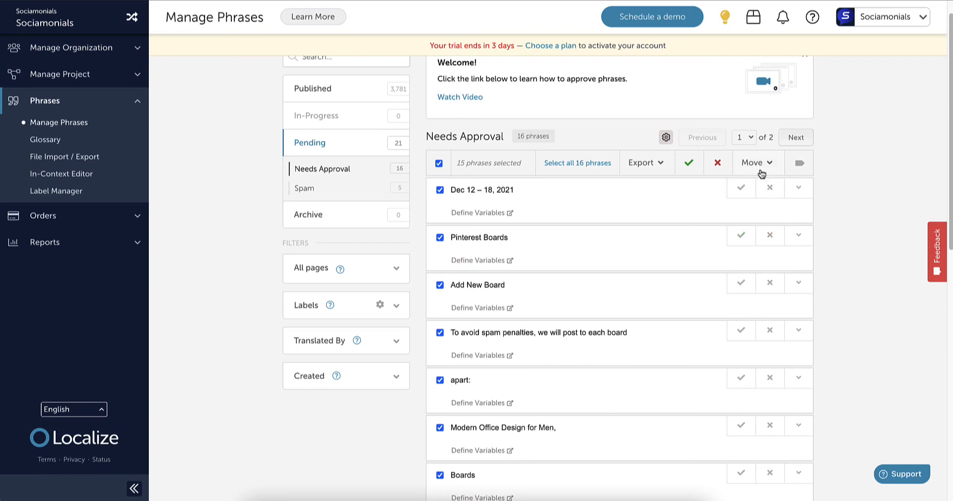
left_click(689, 162)
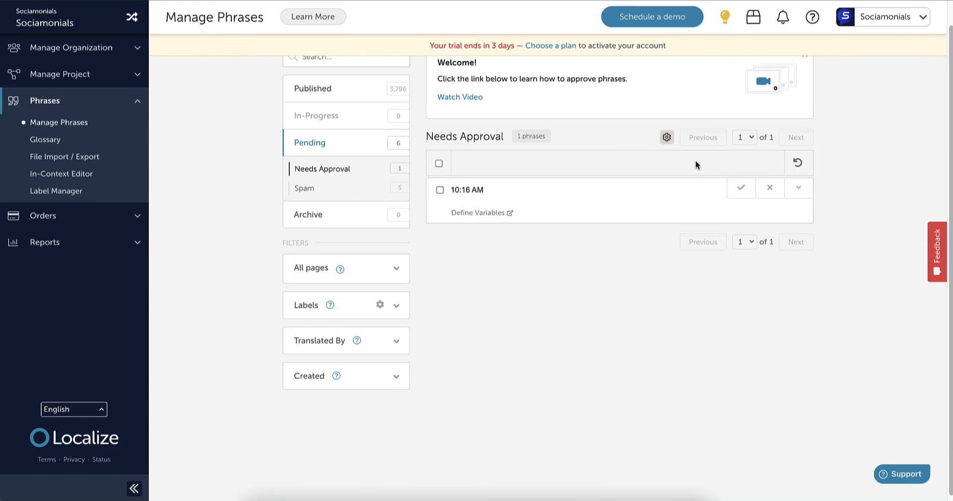
mouse_move(676, 158)
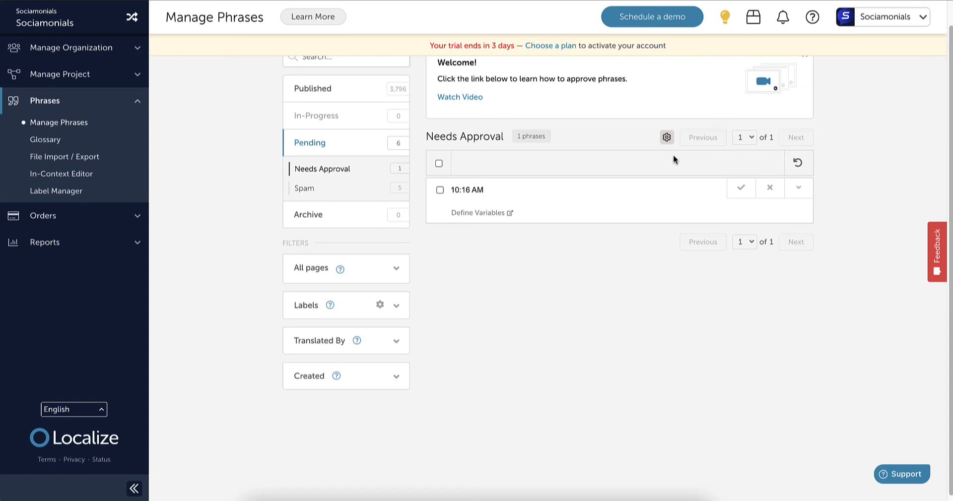
mouse_move(671, 100)
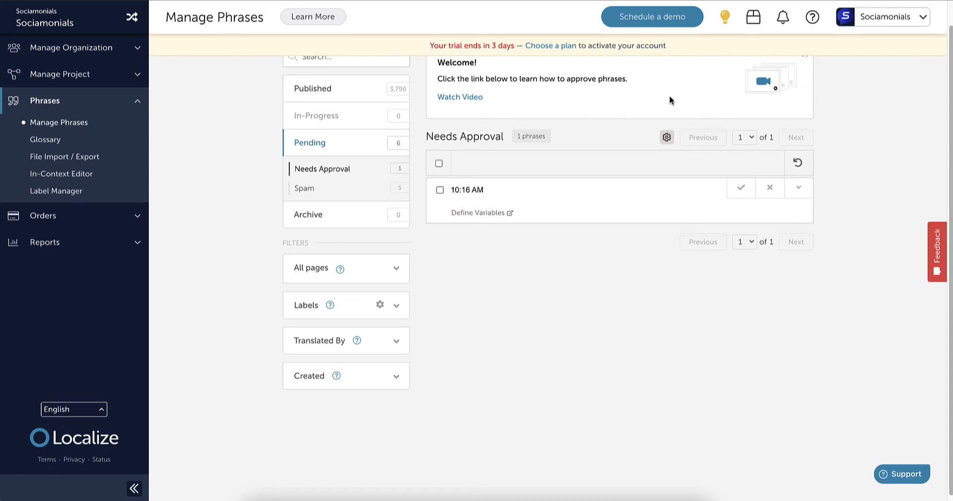
mouse_move(640, 97)
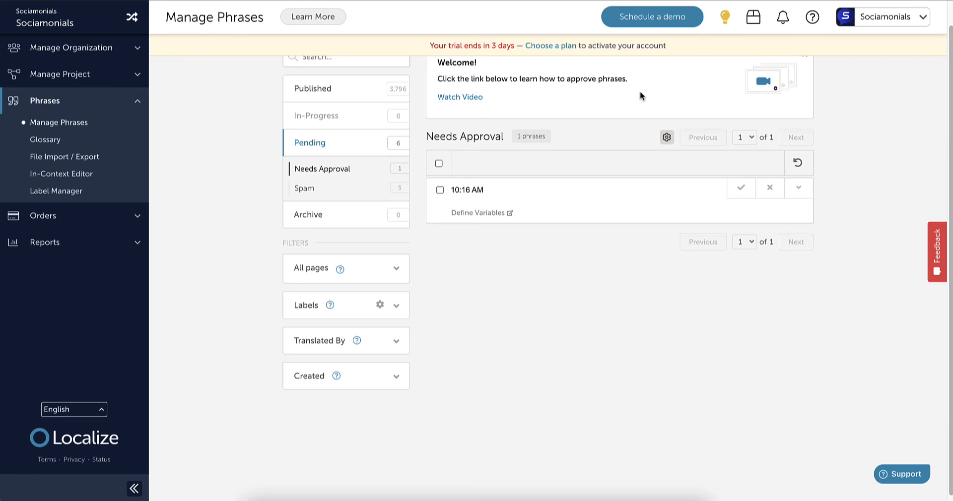
mouse_move(626, 98)
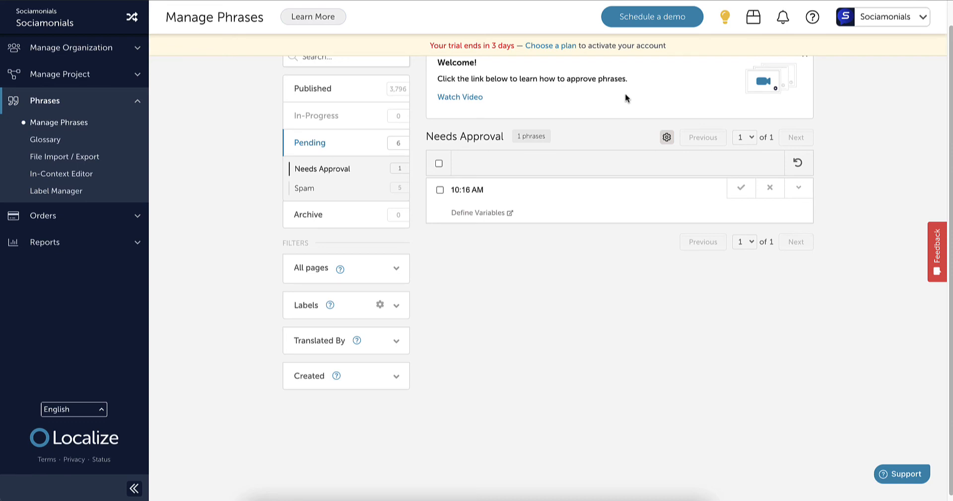
mouse_move(631, 94)
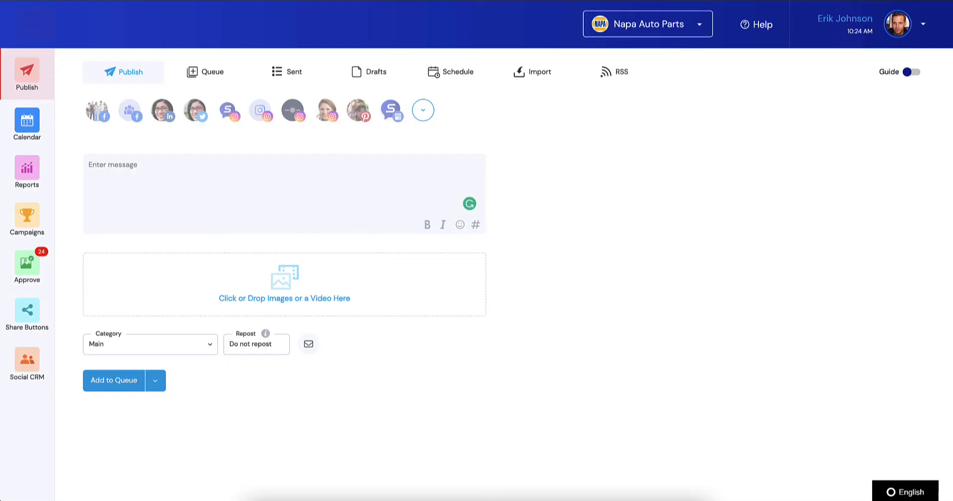
mouse_move(594, 171)
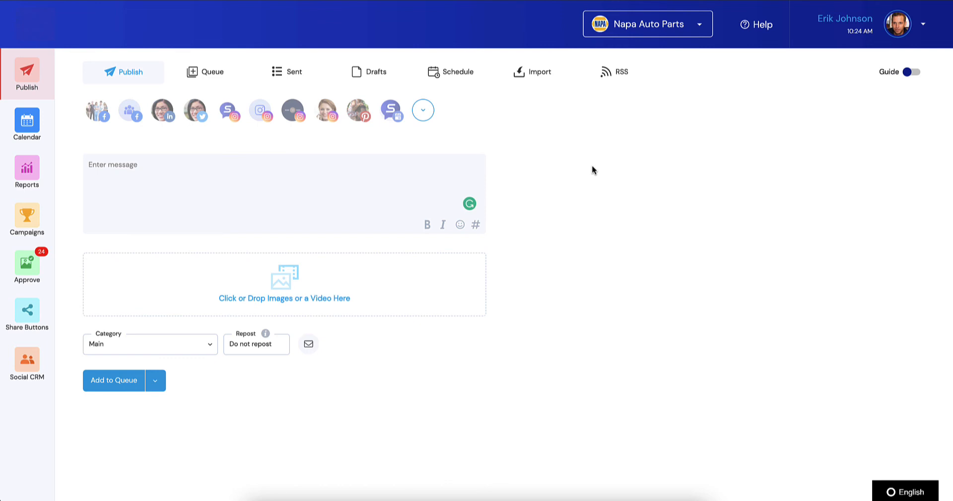
mouse_move(608, 173)
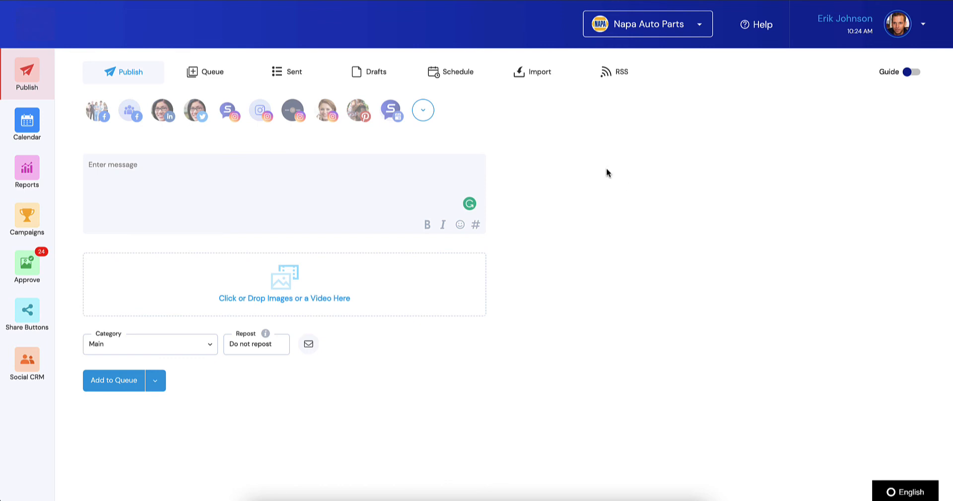
mouse_move(264, 335)
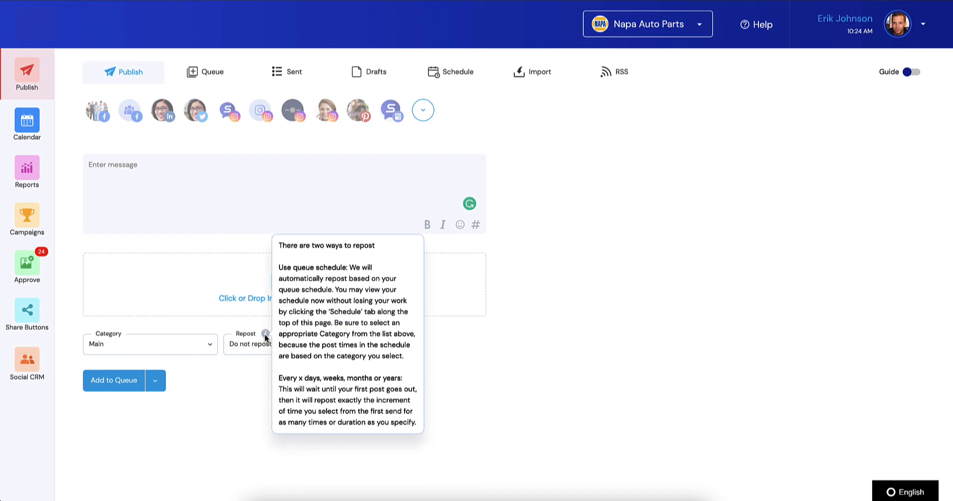
mouse_move(246, 370)
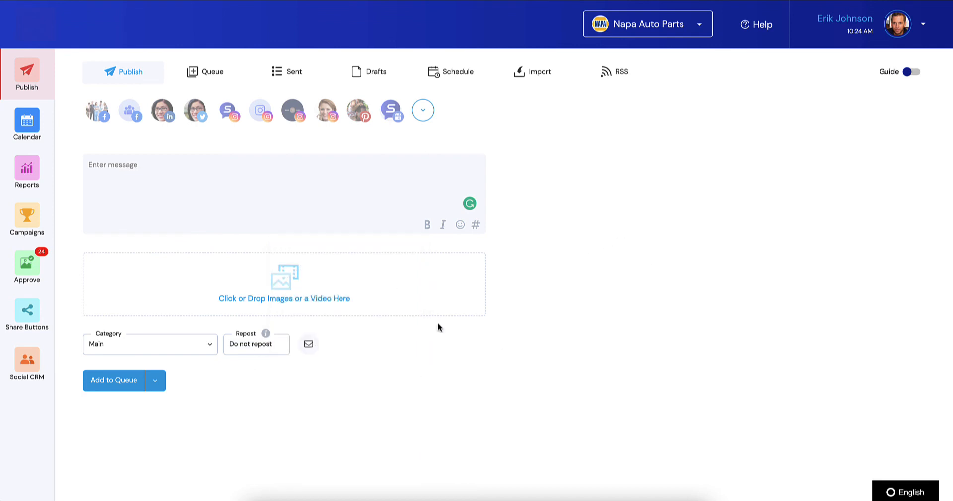
- Peek at the Add to Queue sending options, then switch to the Queue tab of held and scheduled posts
left_click(155, 381)
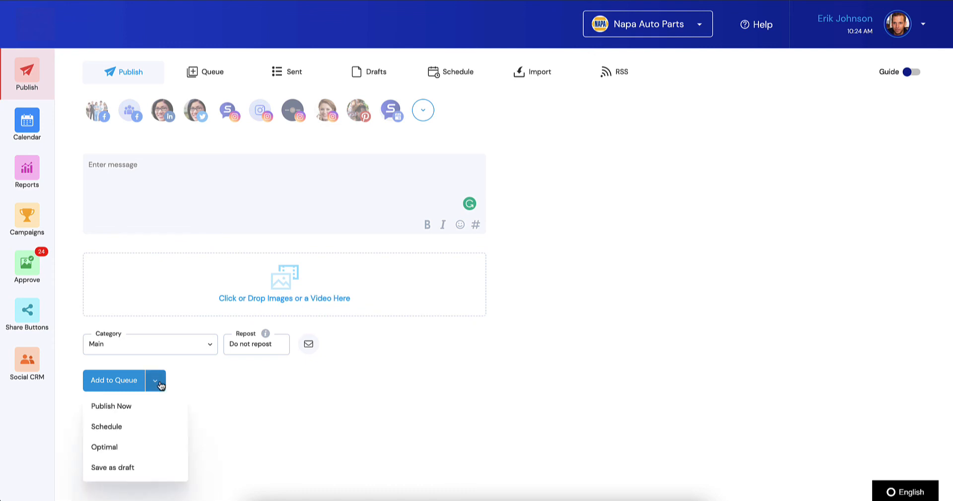
left_click(156, 381)
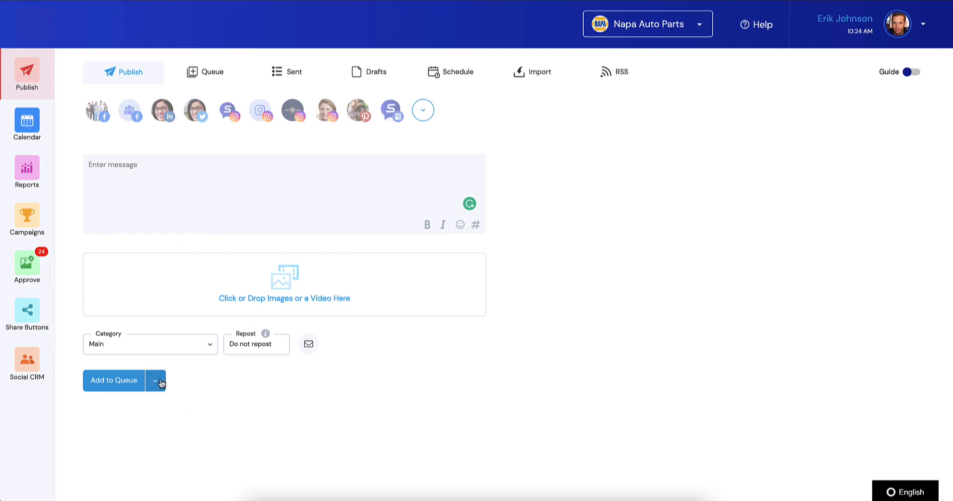
left_click(211, 71)
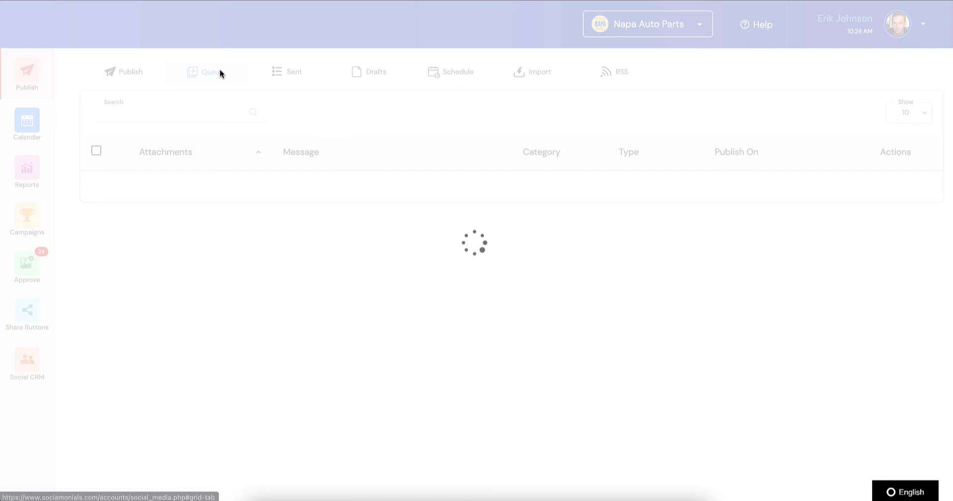
left_click(210, 72)
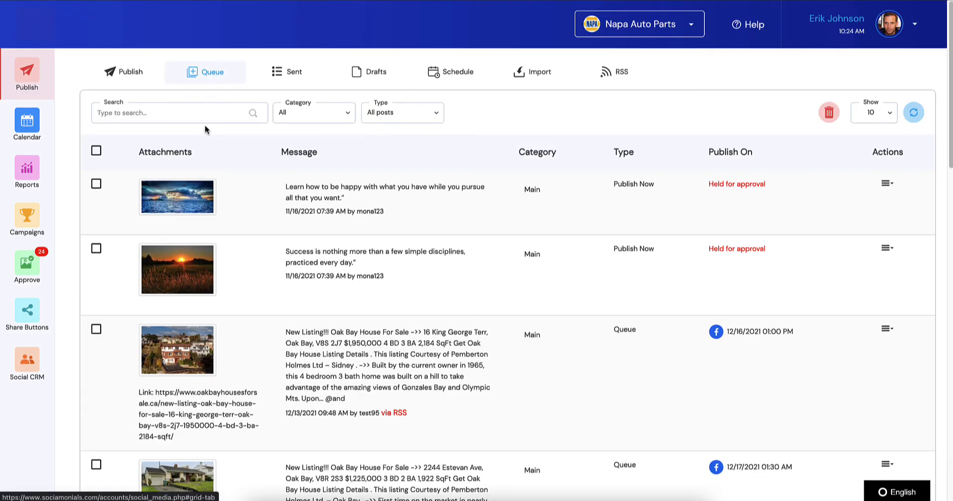
mouse_move(408, 127)
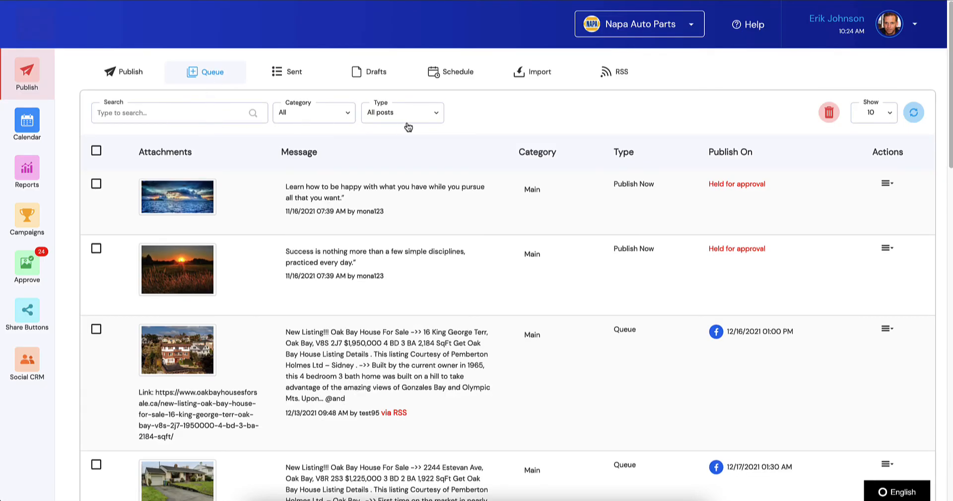
mouse_move(412, 121)
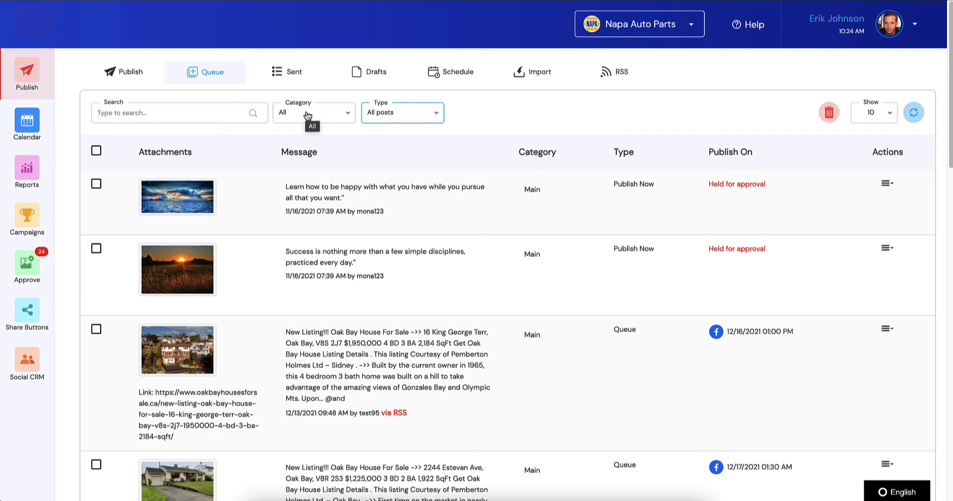
- Check the Queue's Category filter choices, then bring up the profile account menu
left_click(314, 112)
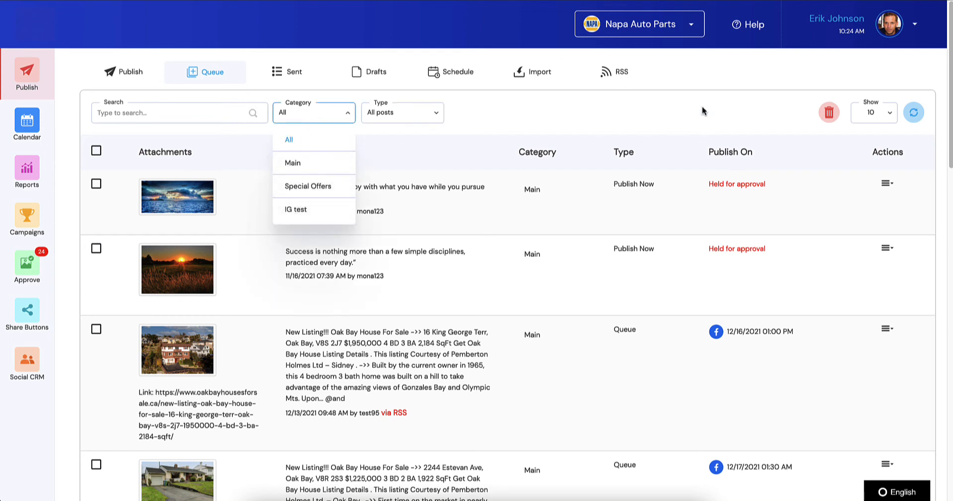
left_click(910, 24)
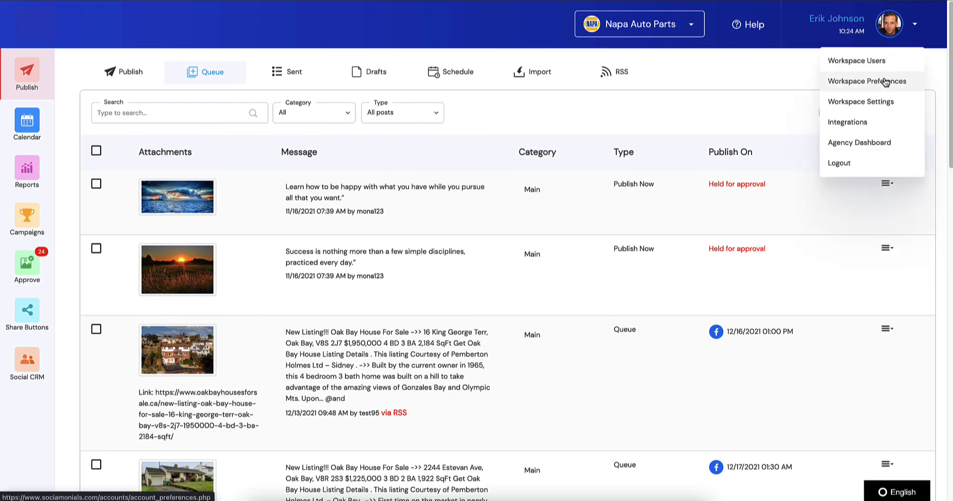
- Go to Workspace Preferences, collapse Connect Your Social Accounts, and show the language switcher's options
left_click(866, 80)
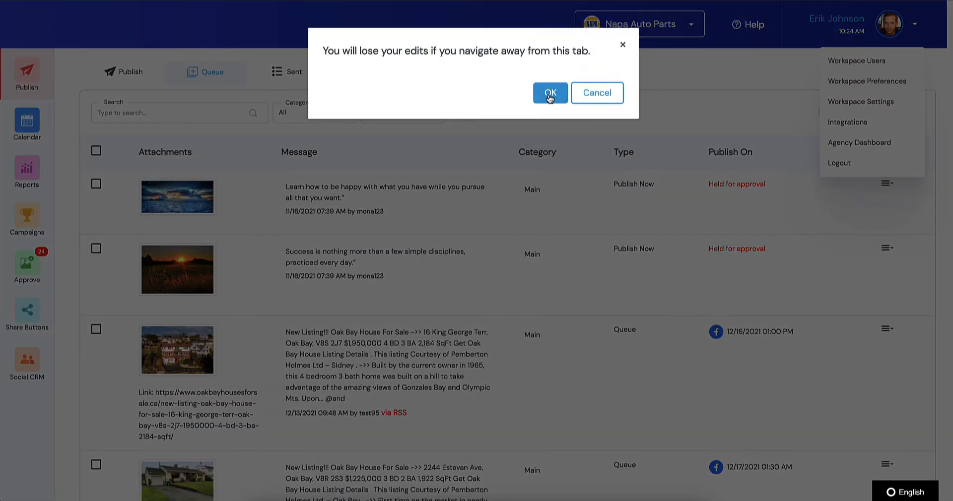
left_click(549, 93)
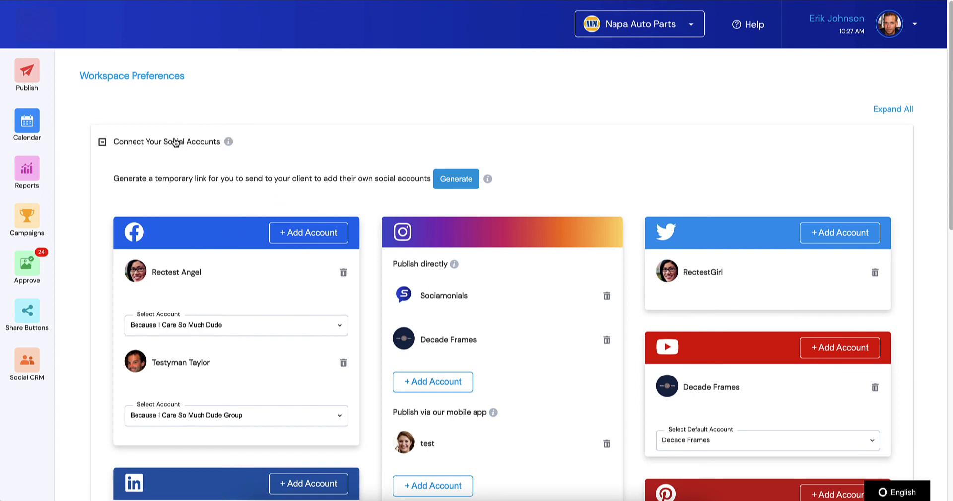
left_click(103, 142)
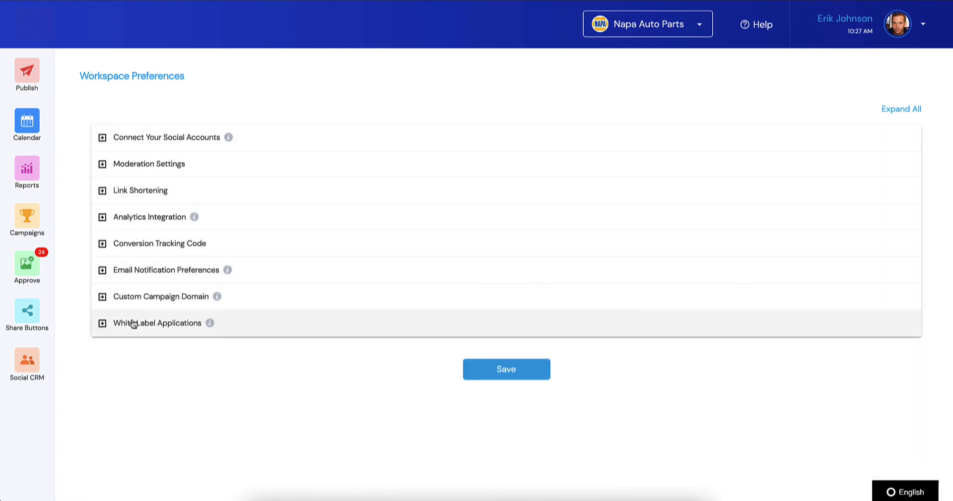
left_click(905, 492)
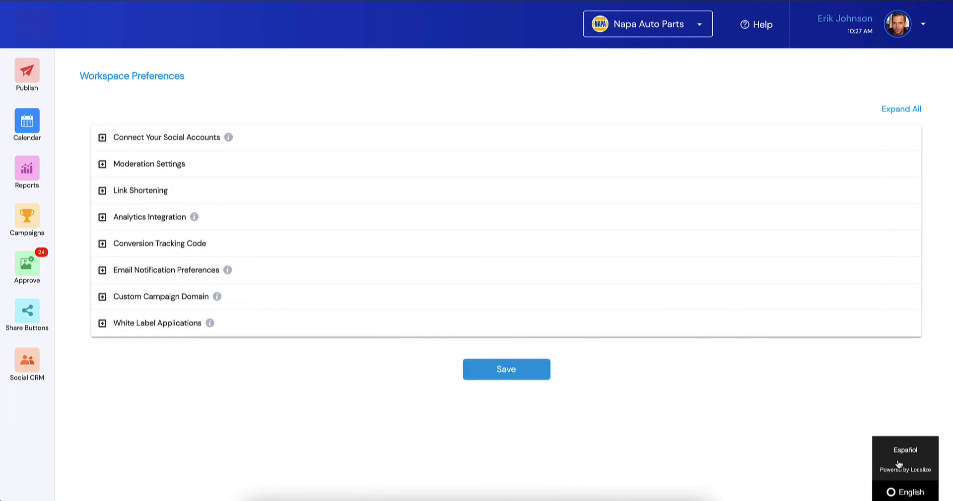
- Switch to Español and expand the translated social accounts section
left_click(905, 450)
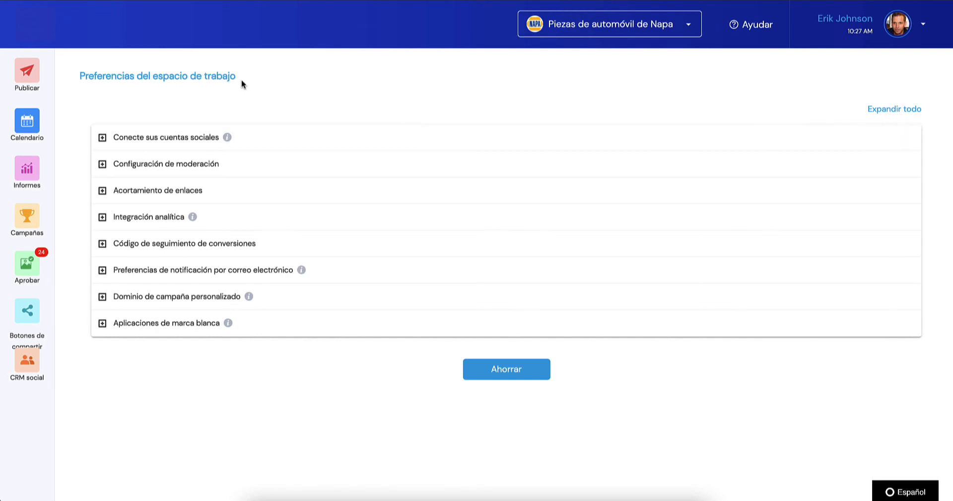
left_click(102, 137)
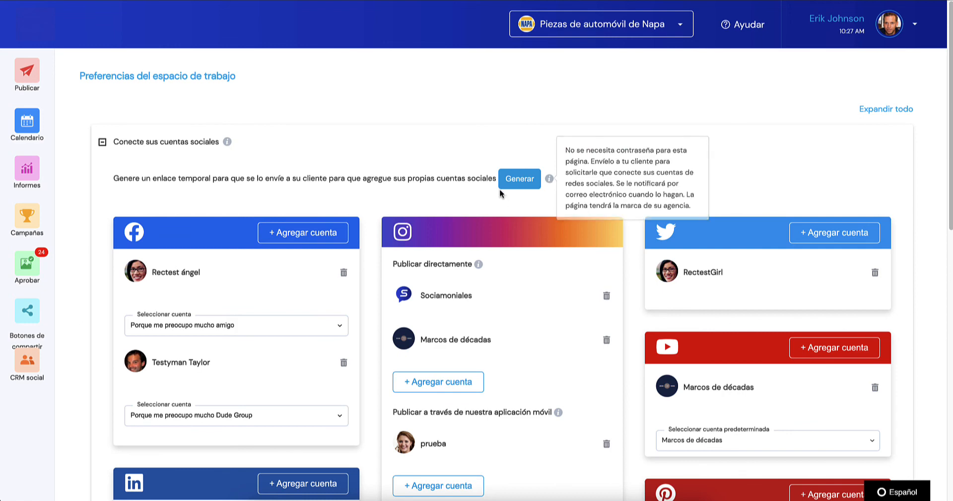
scroll("down", 3)
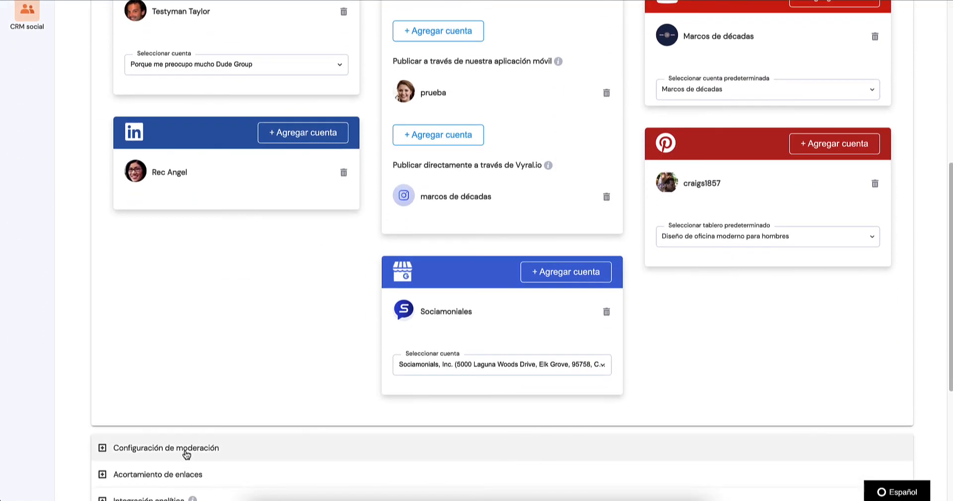
- Expand the link shortening and analytics integration sections to check their Spanish text
left_click(169, 447)
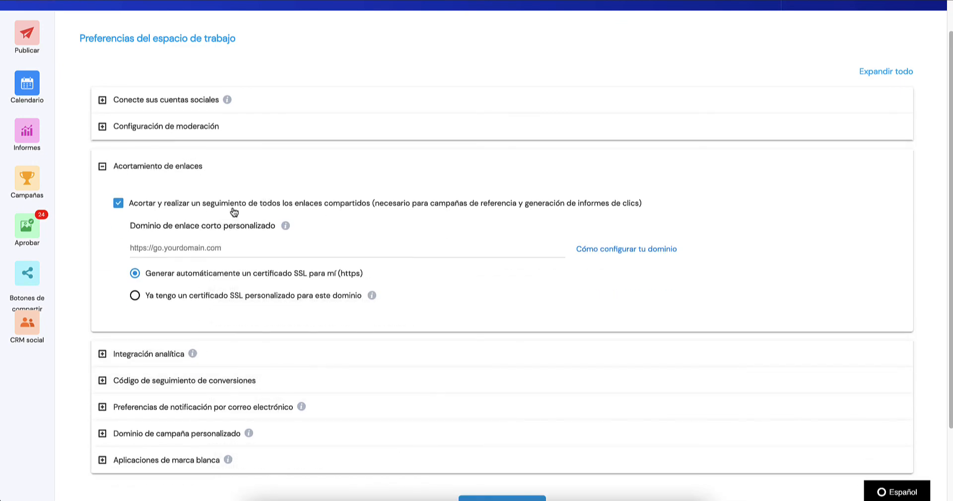
scroll("down", 3)
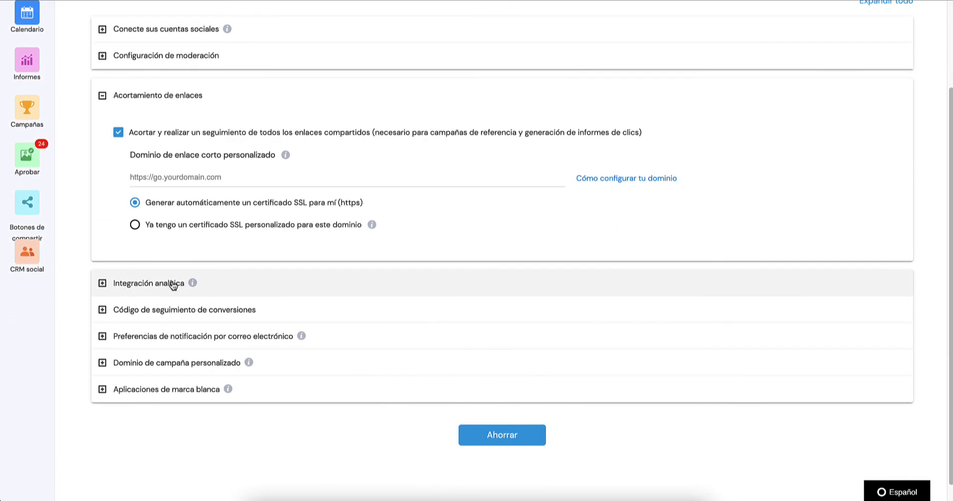
left_click(148, 284)
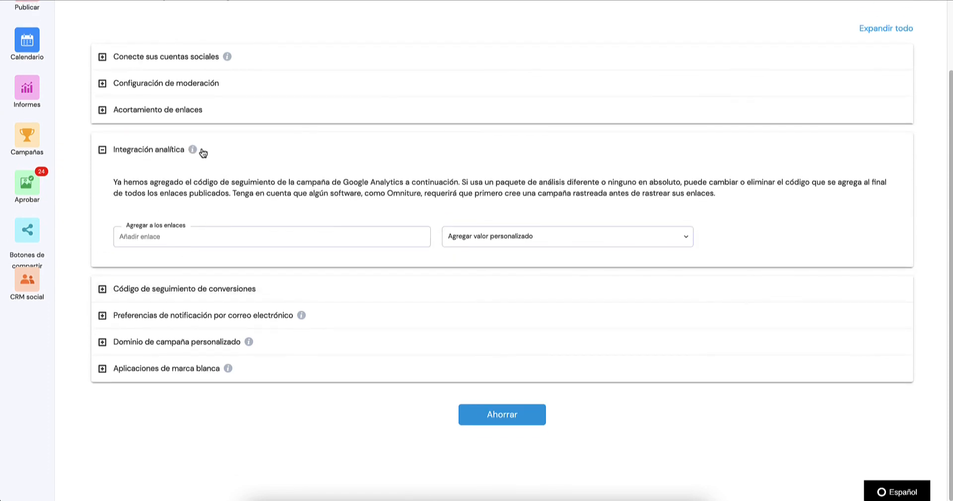
mouse_move(174, 233)
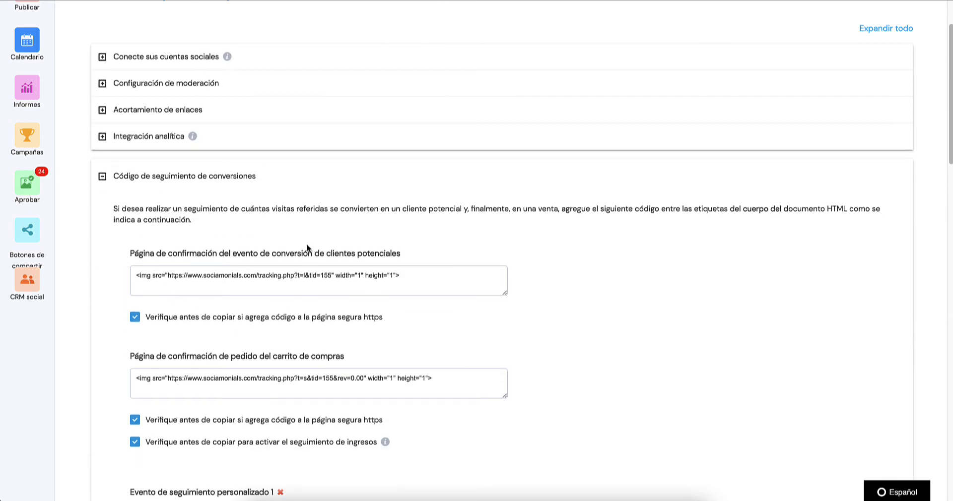
scroll("down", 3)
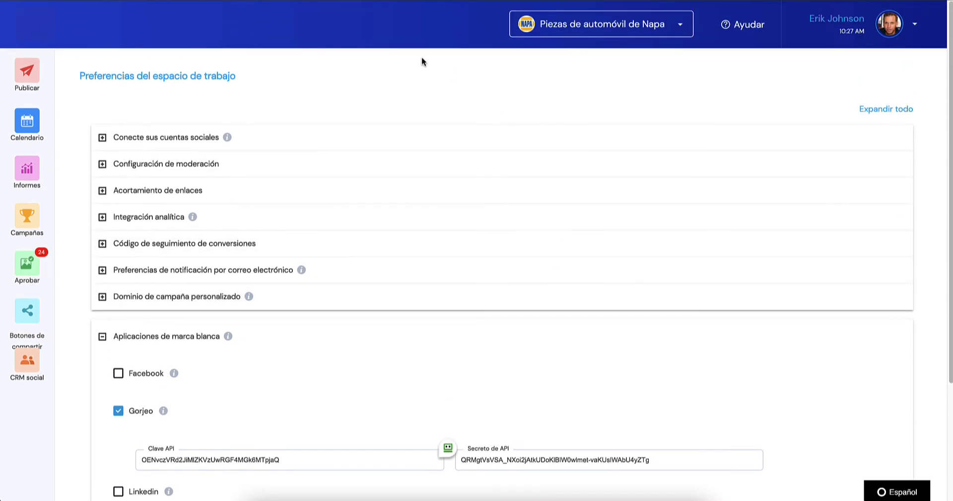
mouse_move(427, 20)
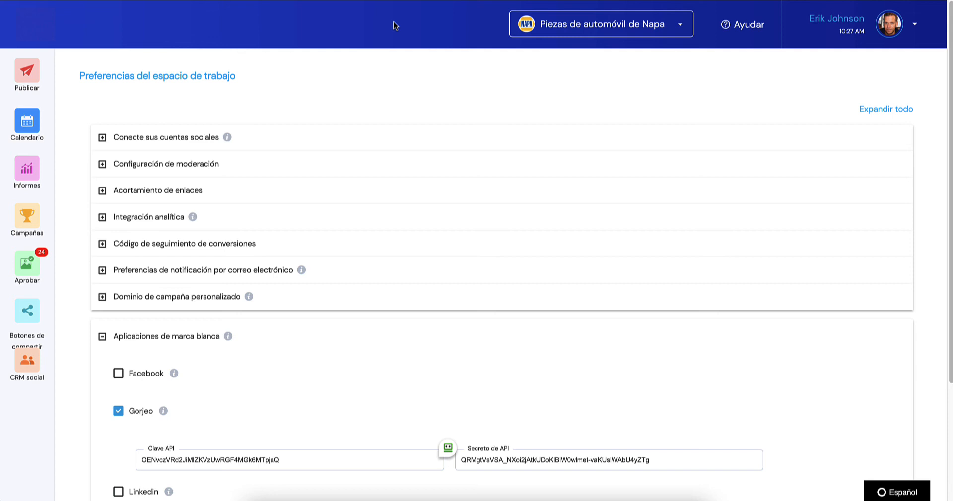
mouse_move(406, 25)
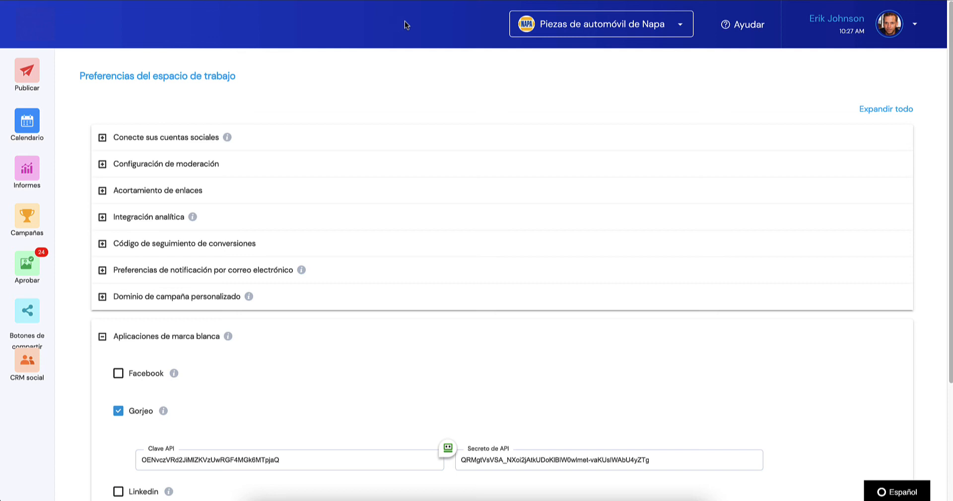